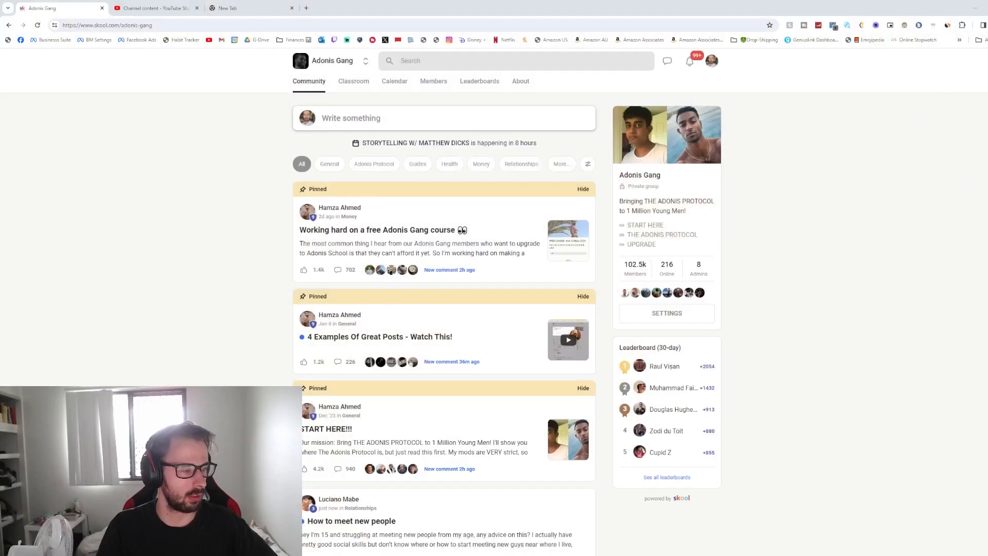
- Check the channel's subscriber count on the Dashboard, then view the uploaded Videos list
left_click(155, 8)
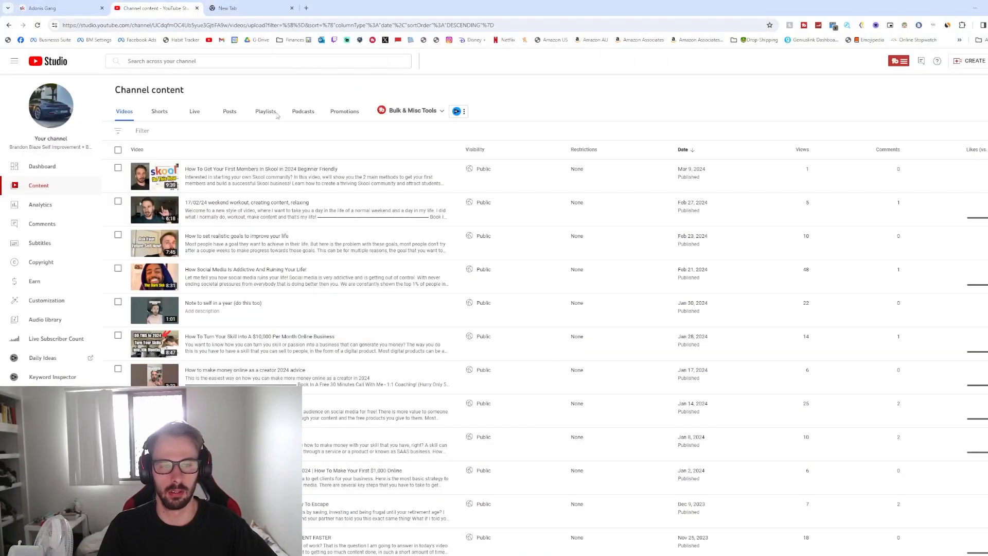
left_click(42, 165)
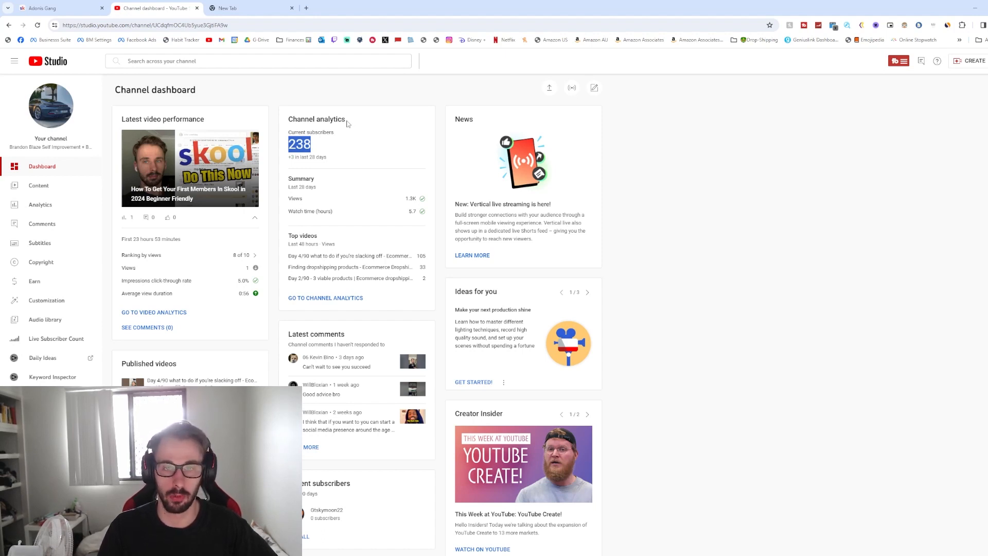
mouse_move(46, 199)
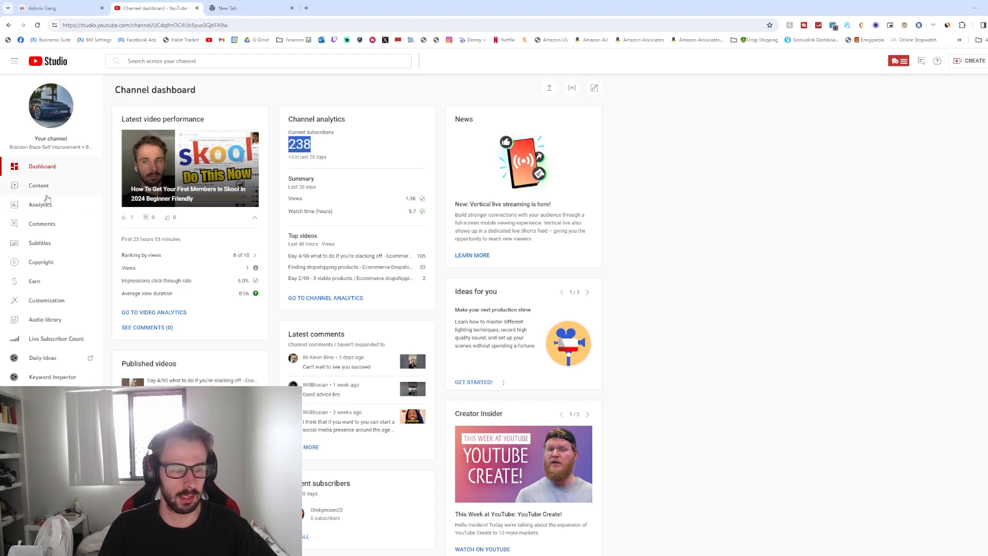
left_click(38, 184)
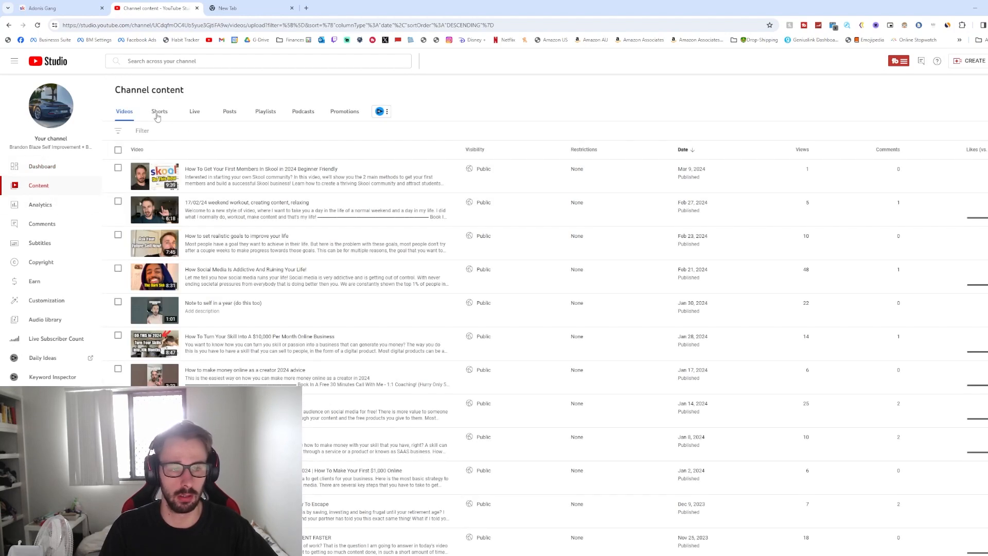
left_click(160, 112)
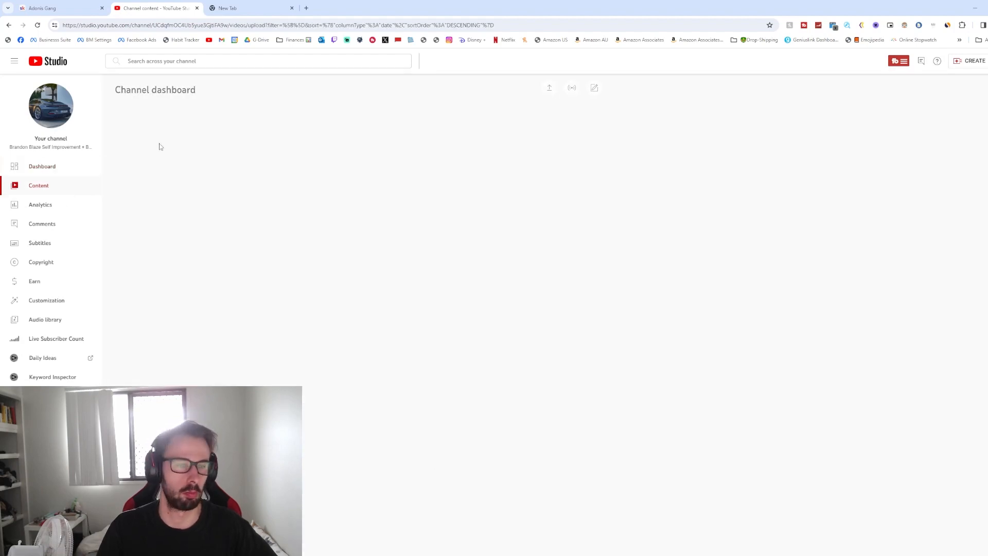
left_click(39, 185)
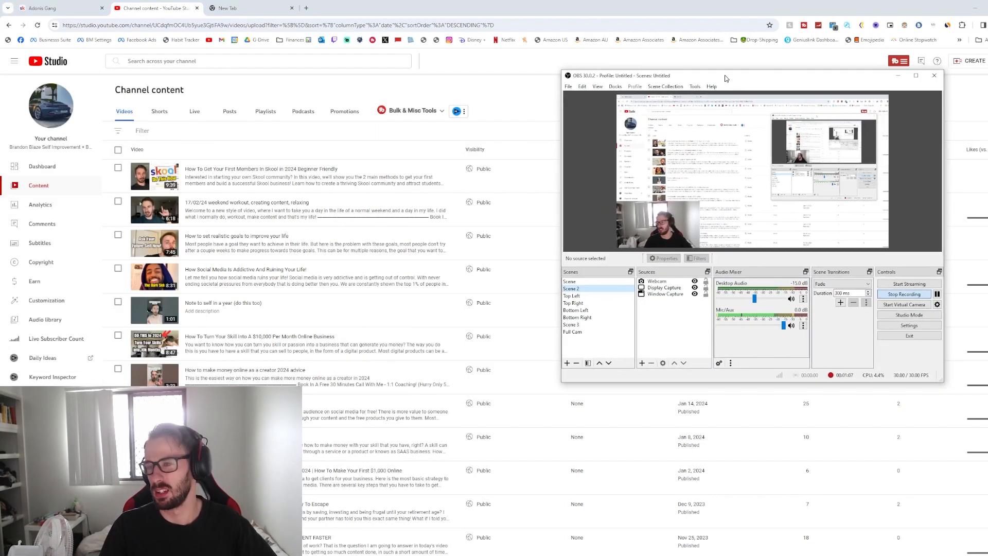
- Move the OBS window aside and return to the Adonis Gang community feed
left_click_drag(725, 78, 592, 53)
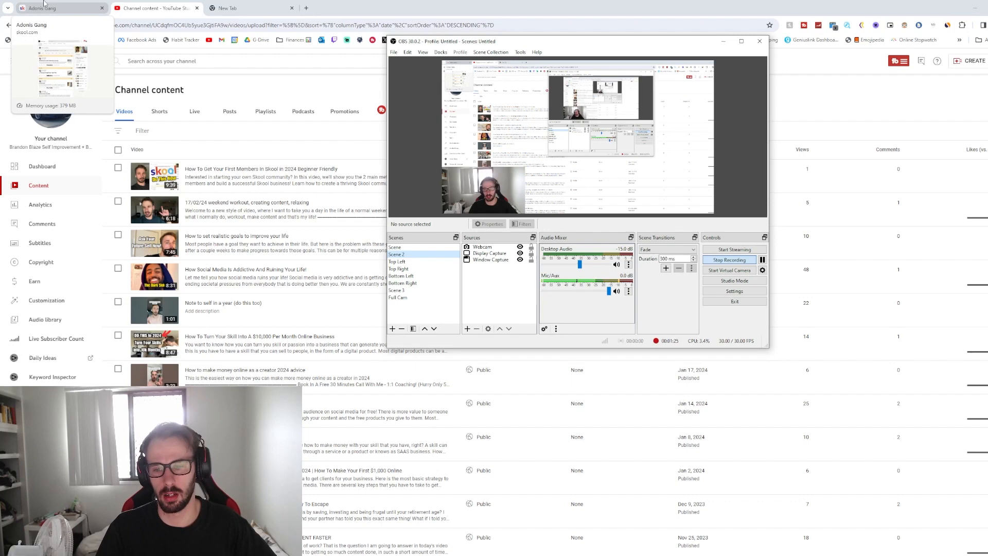
left_click(154, 8)
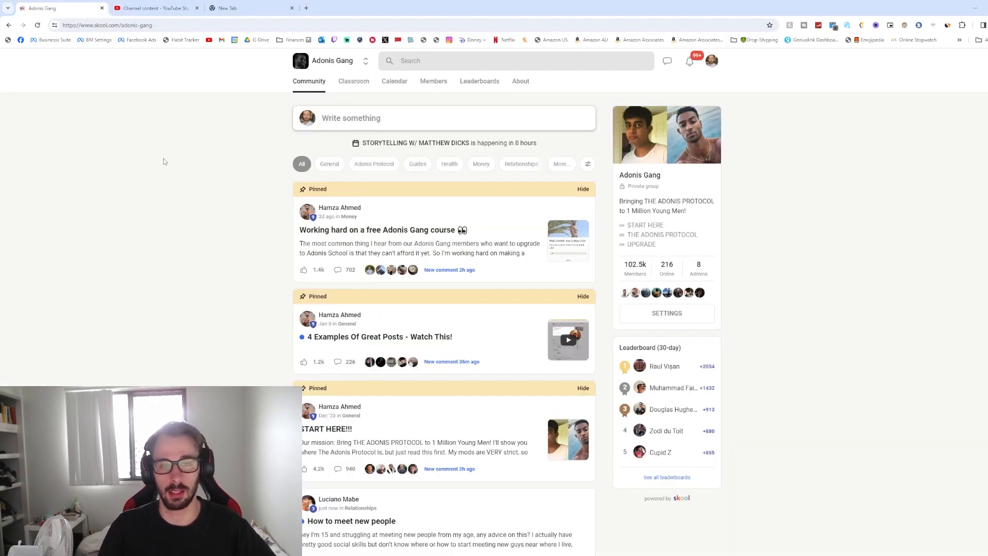
mouse_move(354, 84)
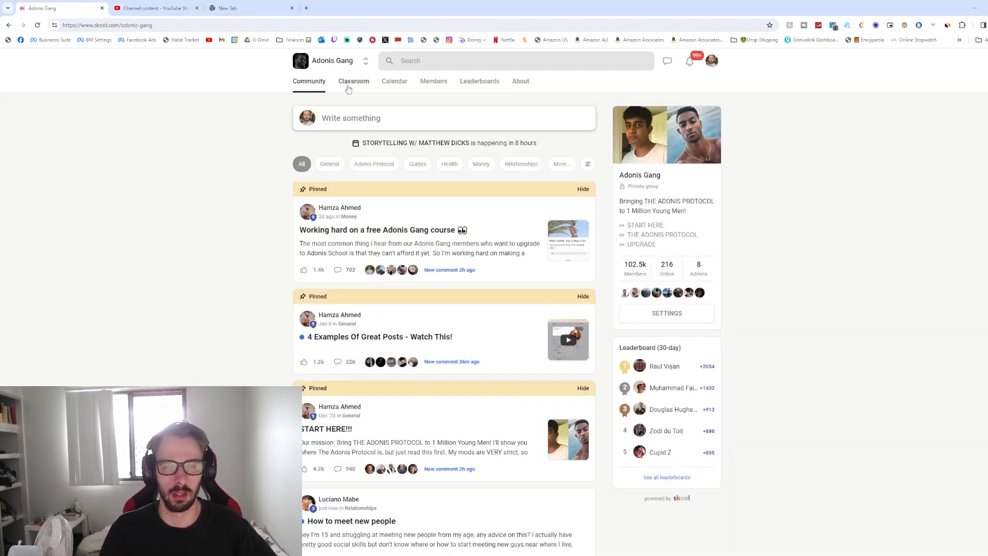
- Browse THE ADONIS PROTOCOL course, then open Sakib's Success Interviews lesson
left_click(353, 81)
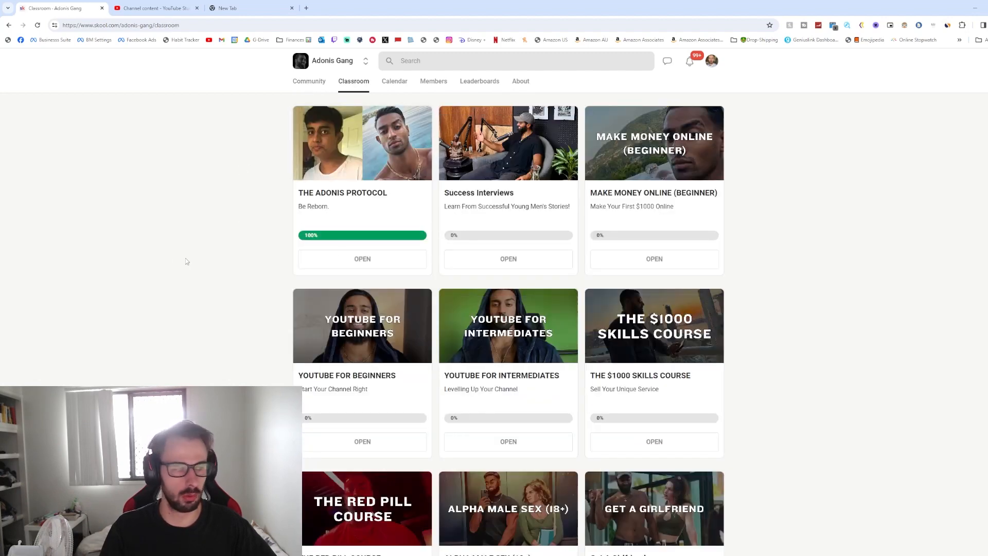
left_click(362, 258)
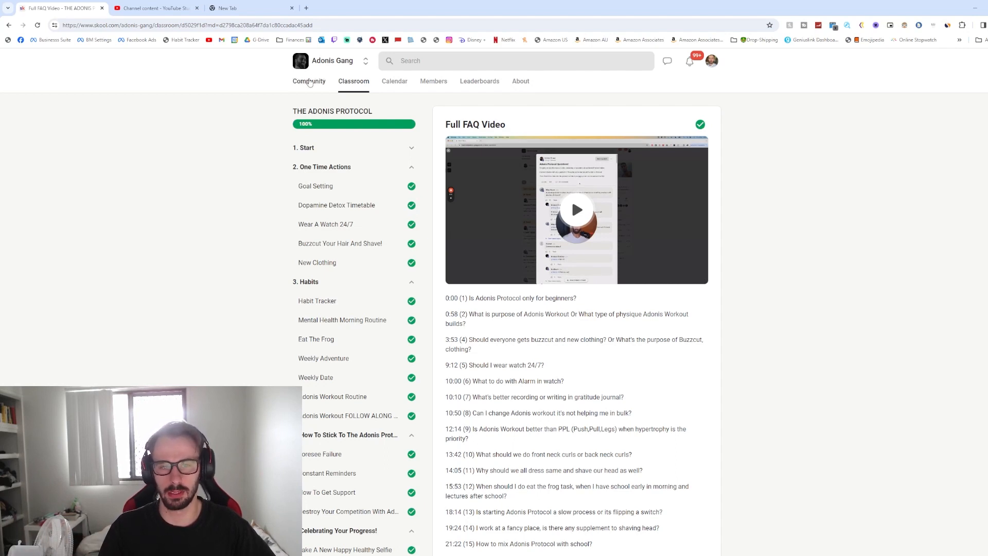
left_click(308, 80)
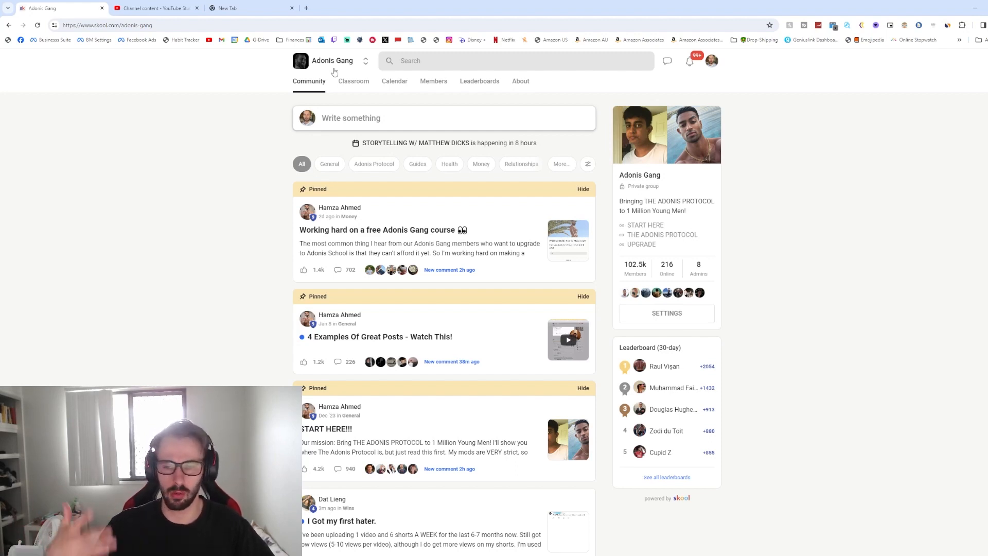
mouse_move(372, 39)
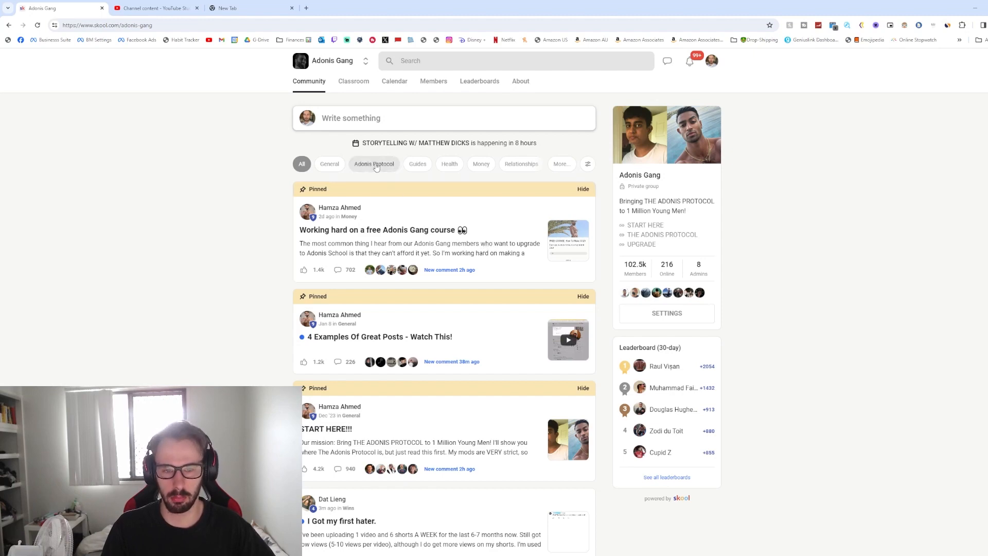
left_click(354, 81)
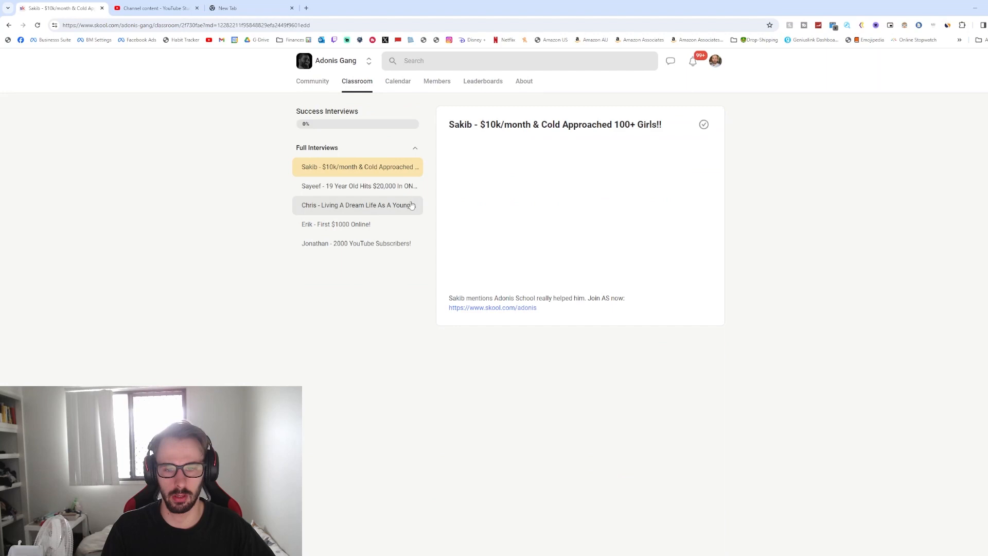
- Open the skool.com/adonis About page in a new tab, then return to Sakib's lesson
left_click(492, 308)
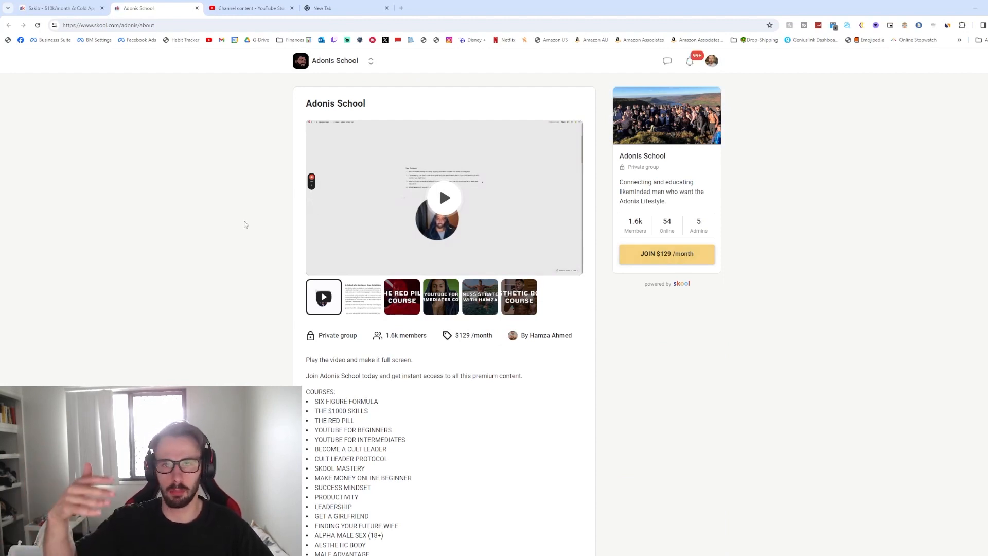
mouse_move(265, 232)
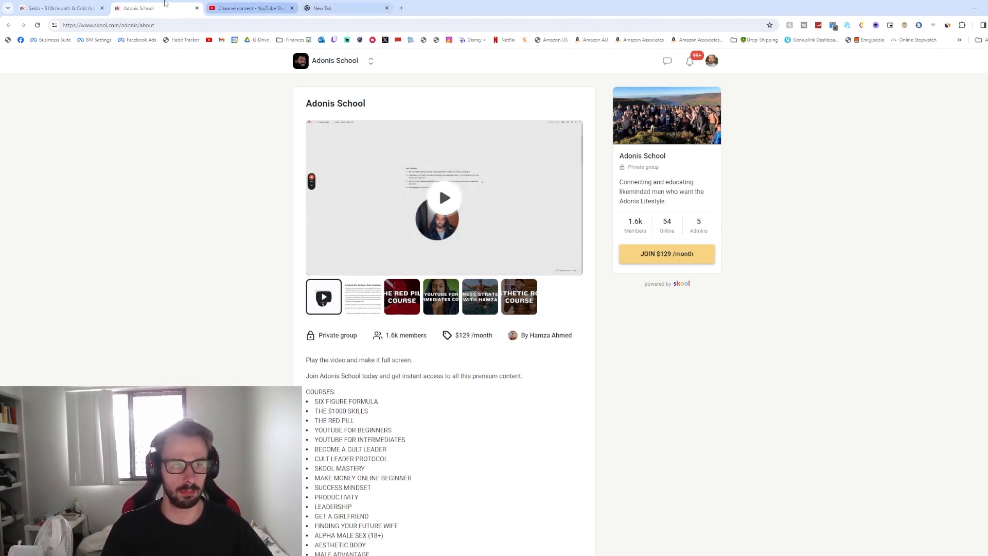
left_click(57, 7)
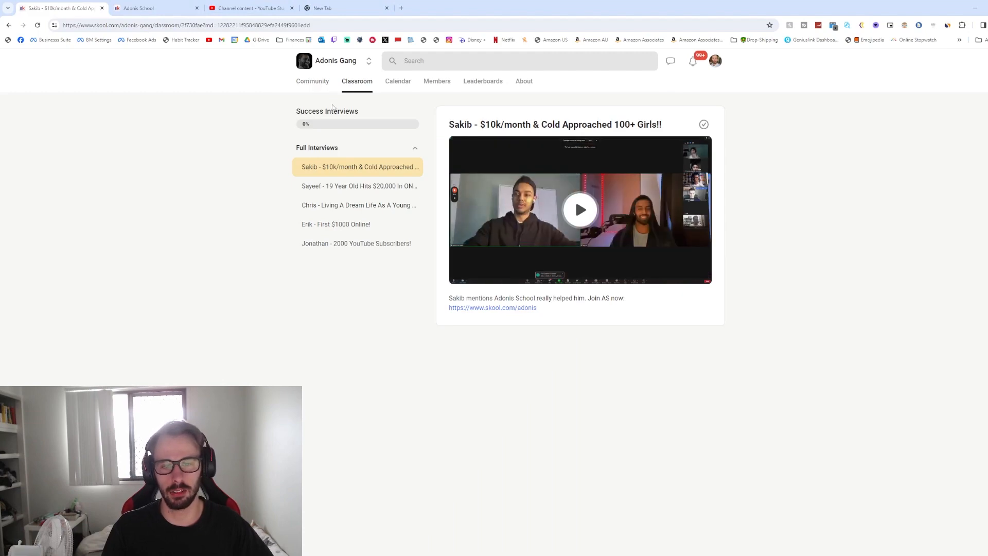
- Open THE ADONIS PROTOCOL course and scroll its outline down to the Full FAQ Video
left_click(353, 81)
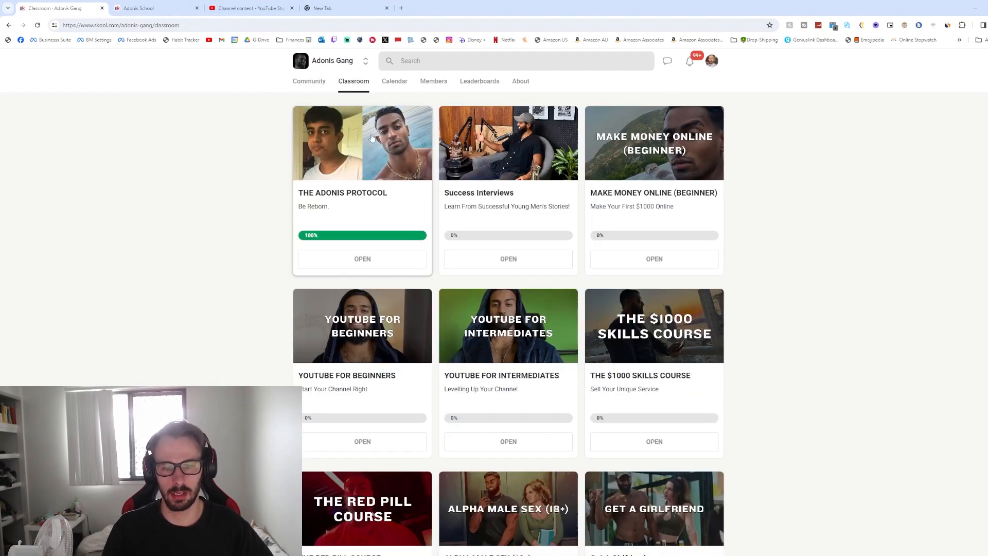
mouse_move(352, 163)
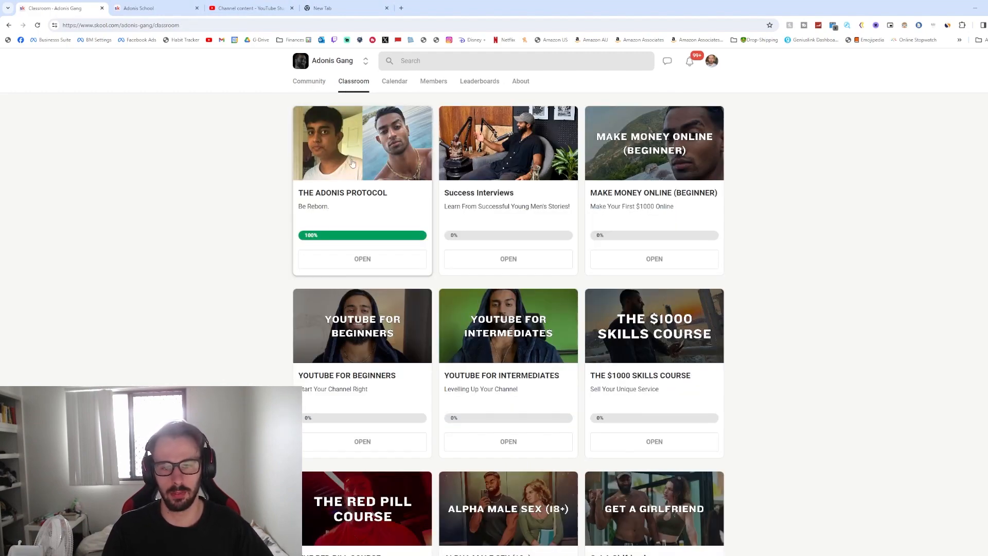
left_click(362, 259)
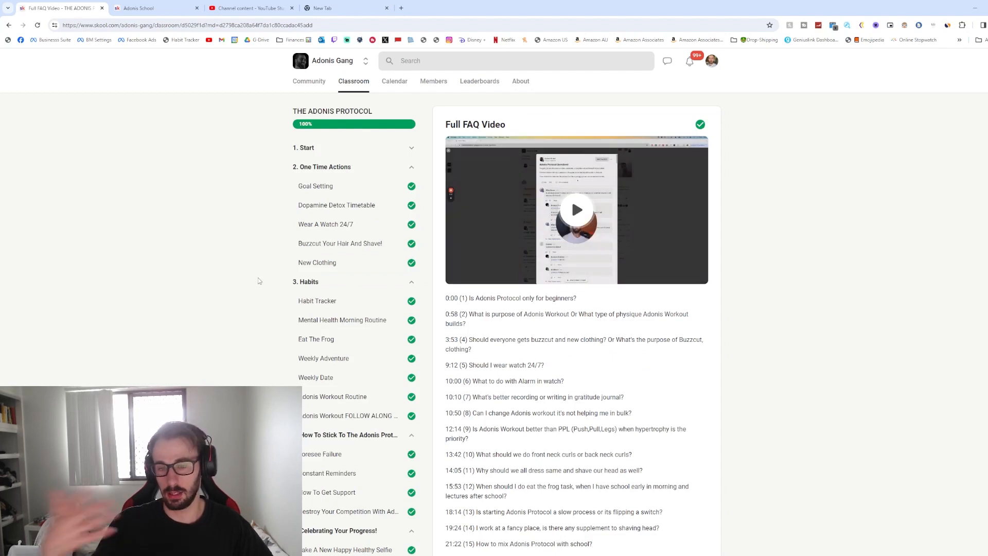
scroll("down", 3)
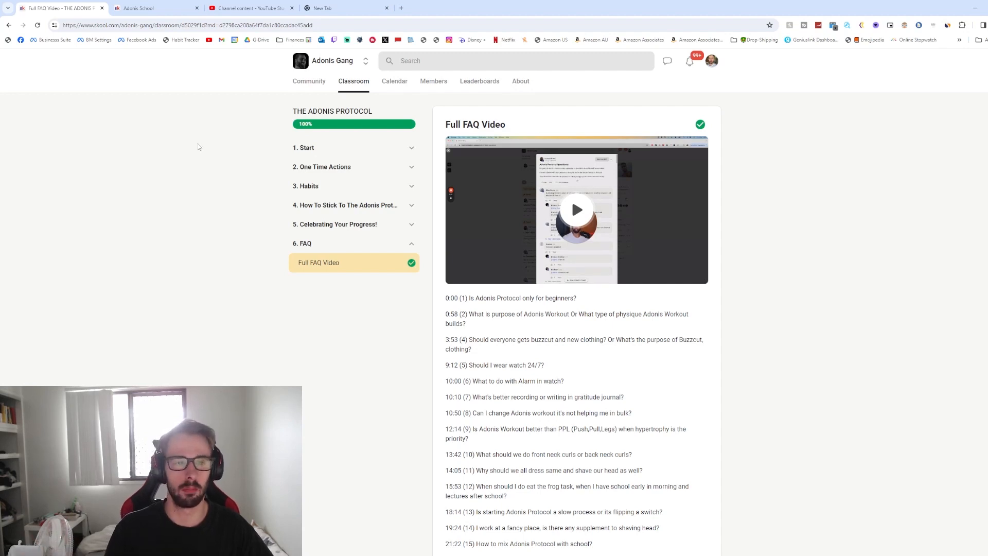
mouse_move(271, 105)
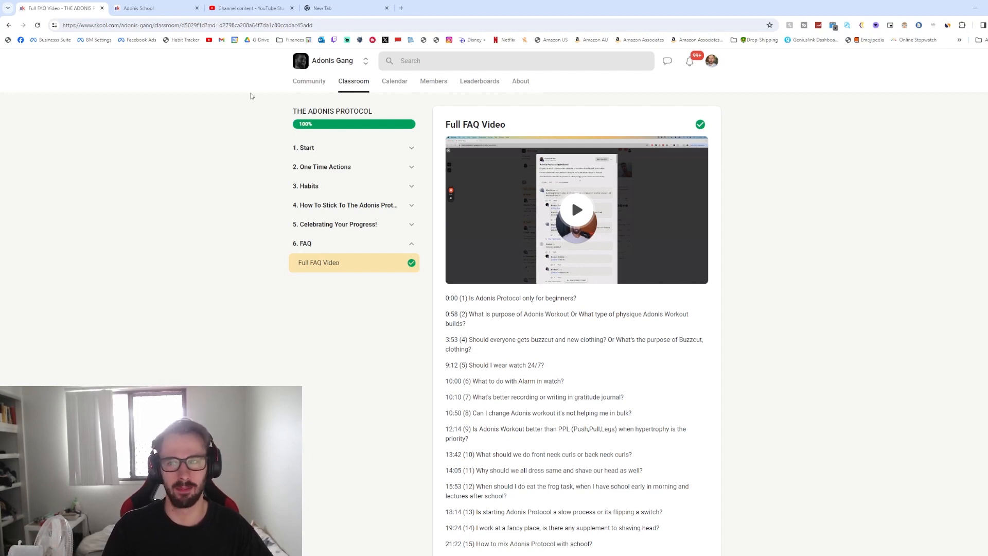
mouse_move(317, 93)
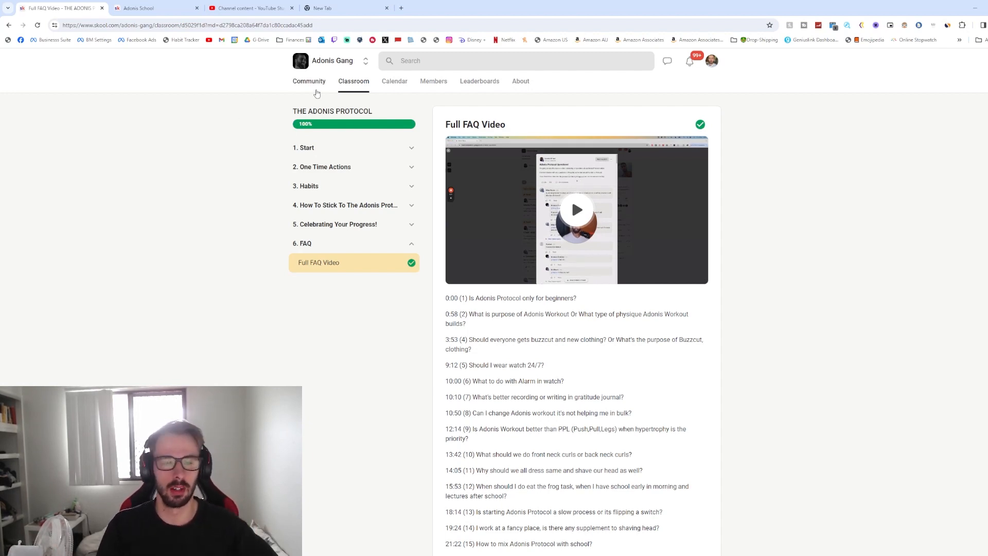
scroll("down", 3)
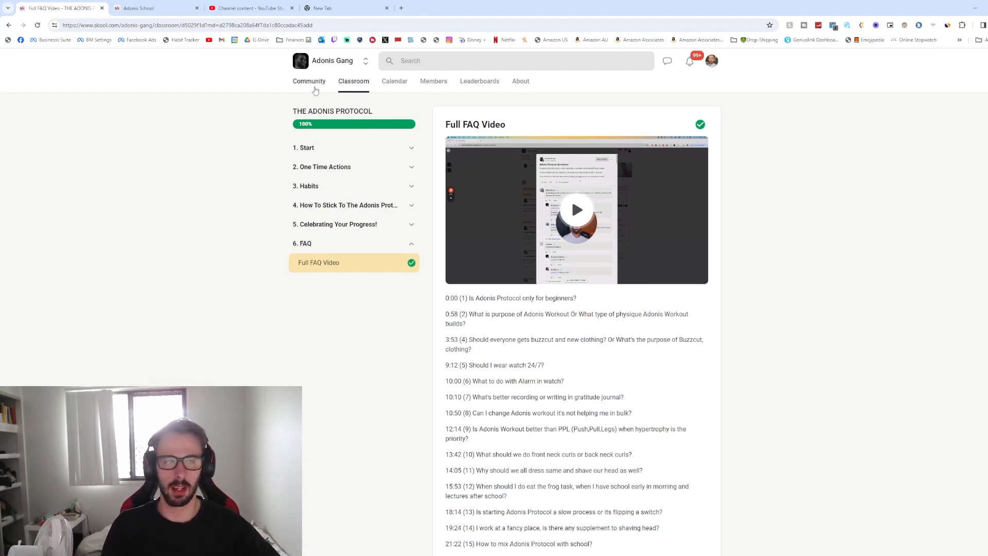
left_click(309, 81)
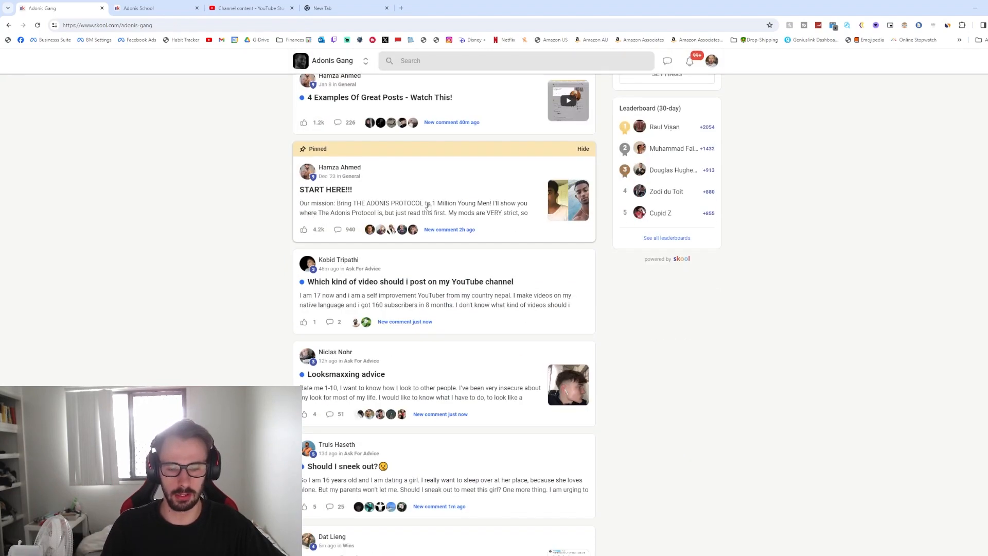
scroll("down", 3)
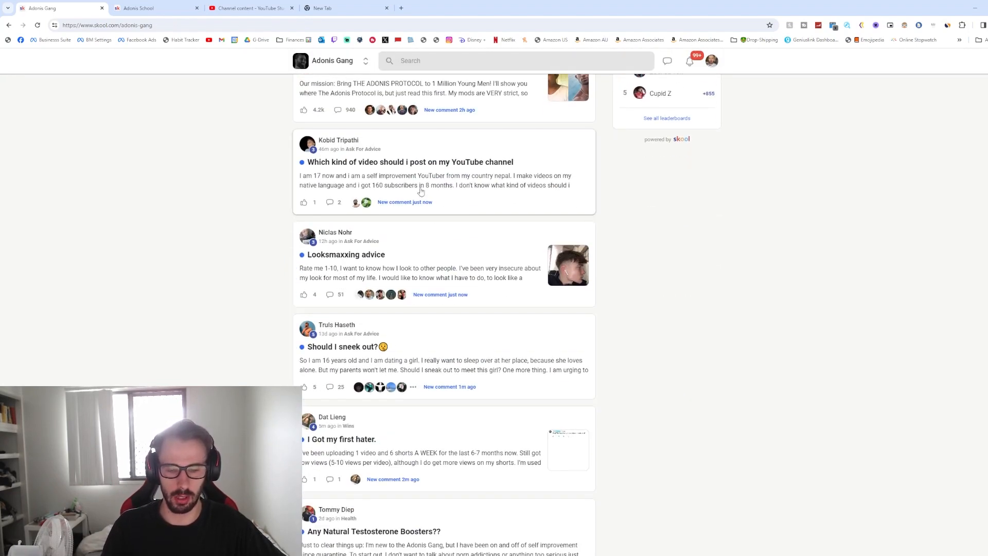
scroll("down", 3)
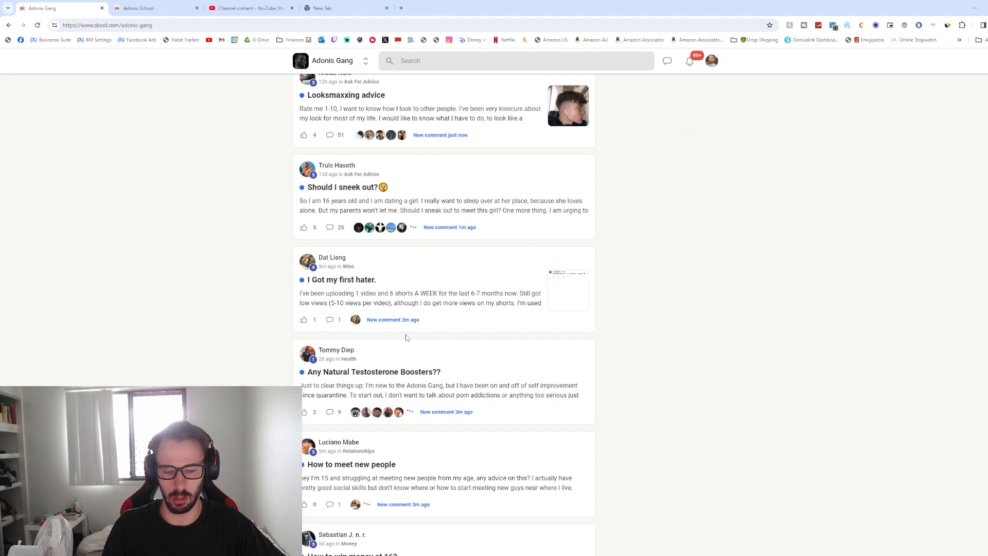
scroll("down", 3)
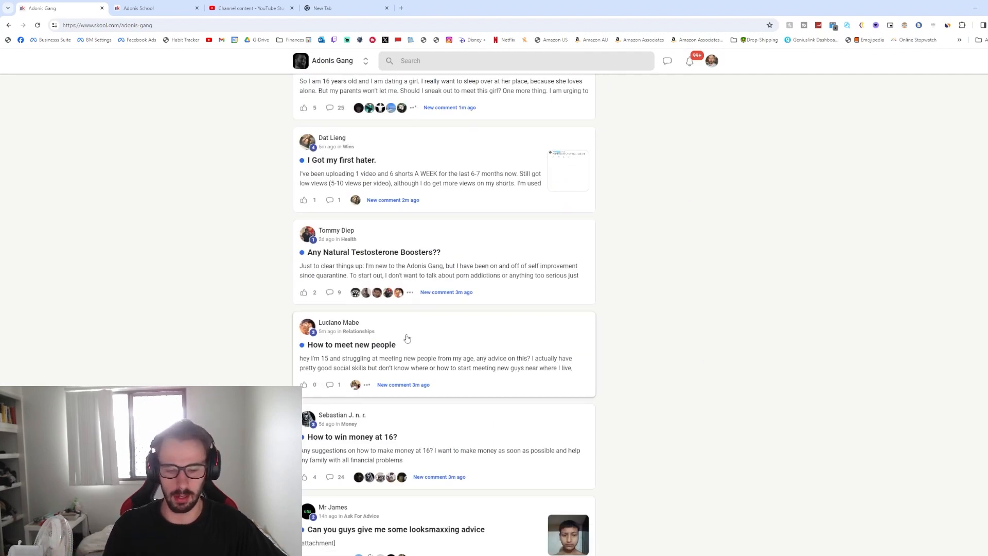
scroll("down", 3)
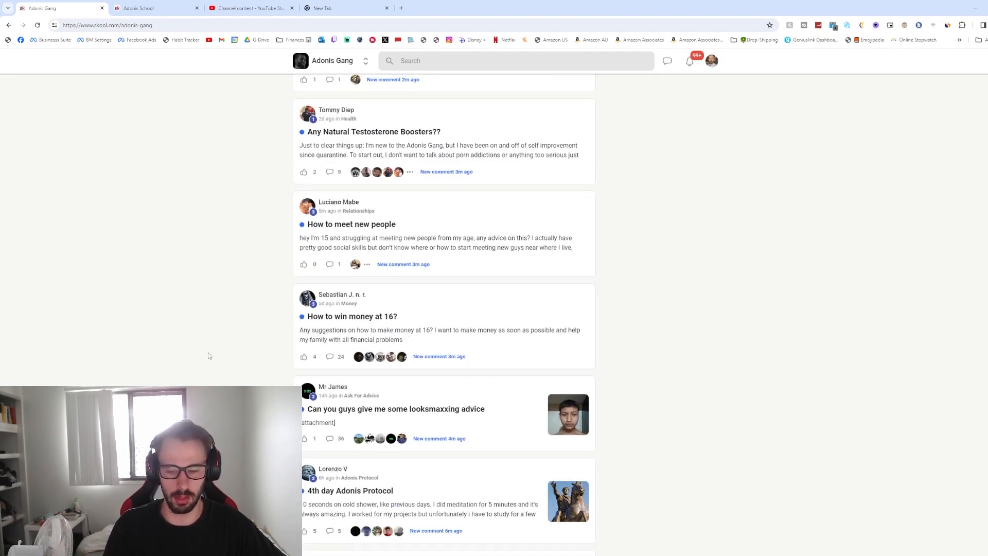
scroll("down", 3)
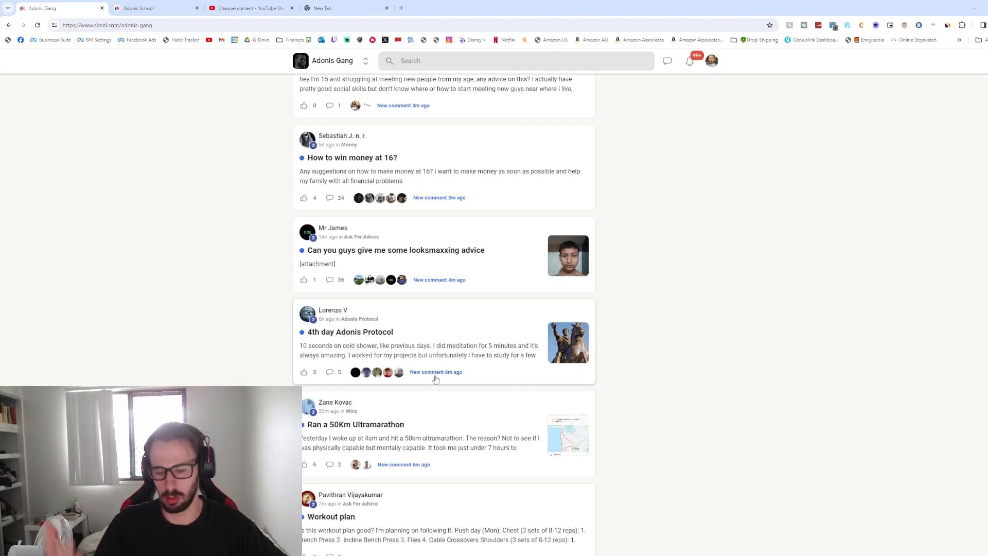
scroll("down", 3)
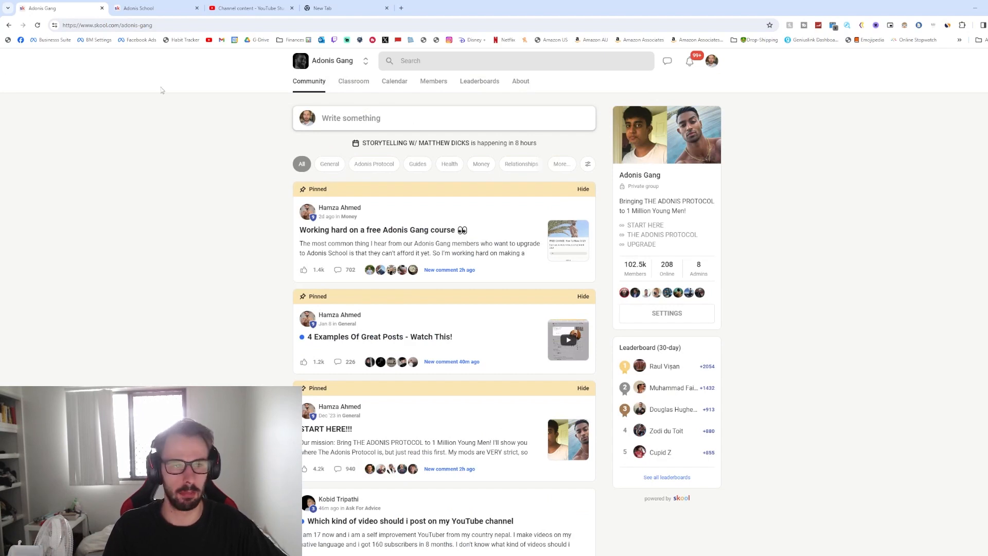
mouse_move(303, 101)
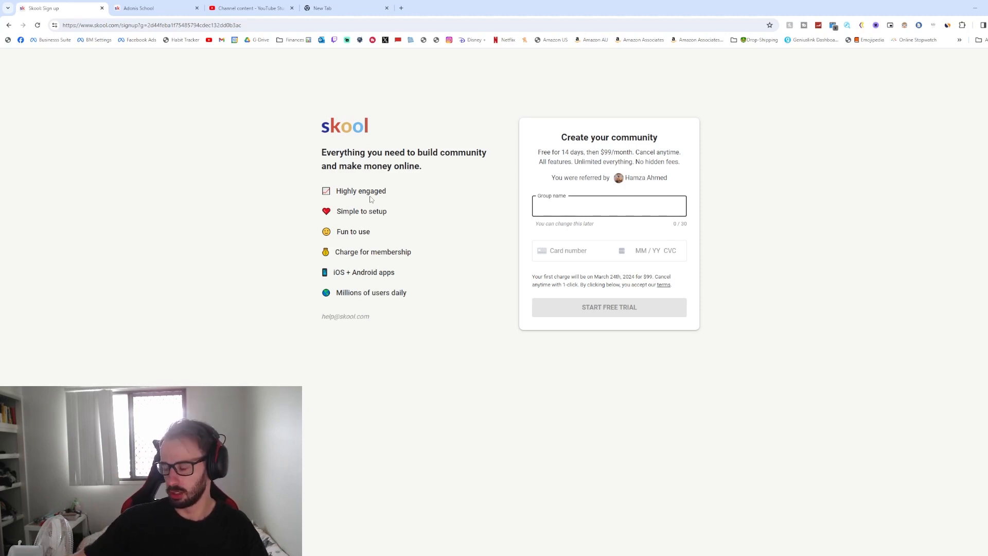
mouse_move(629, 187)
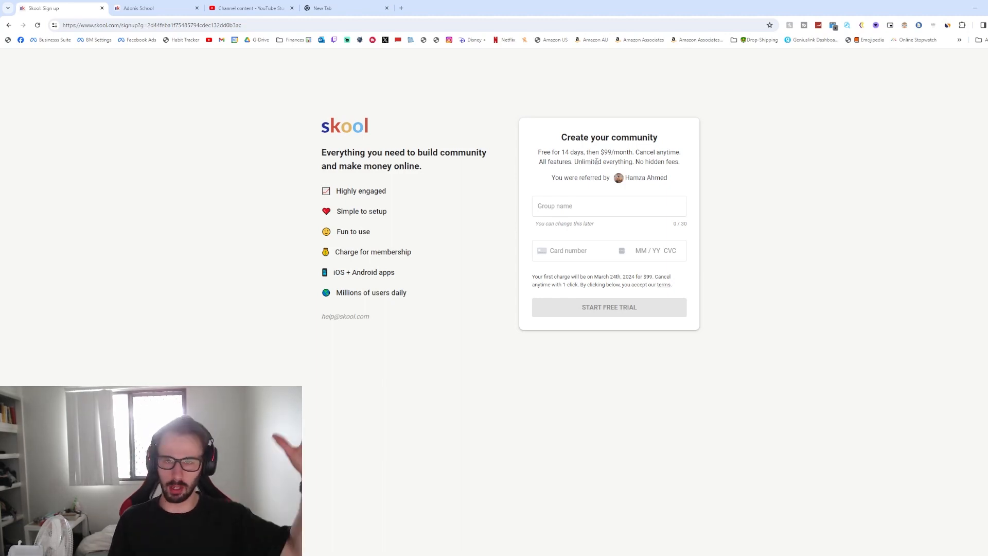
- Follow the Skool referral link to the 'Create your community' 14-day free trial page
left_click(251, 8)
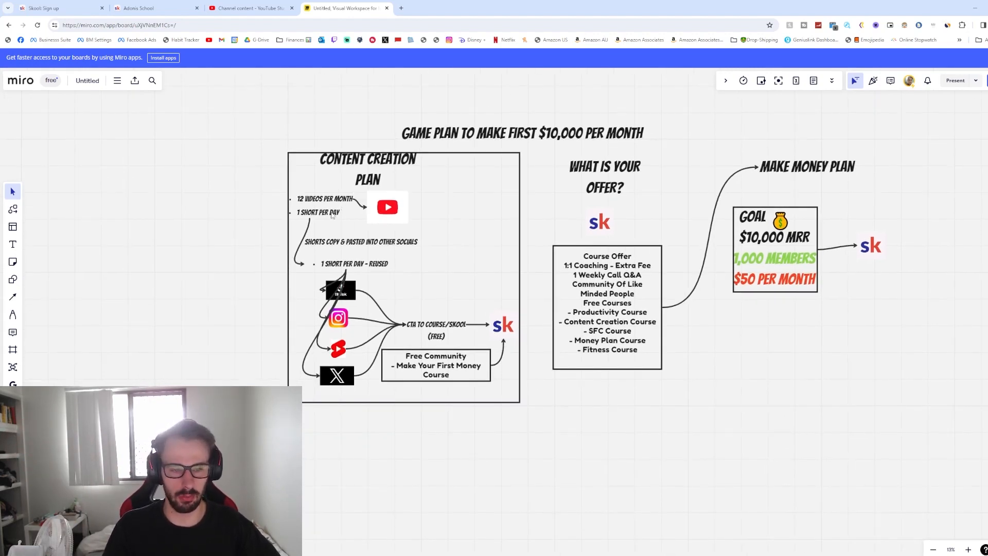
mouse_move(339, 304)
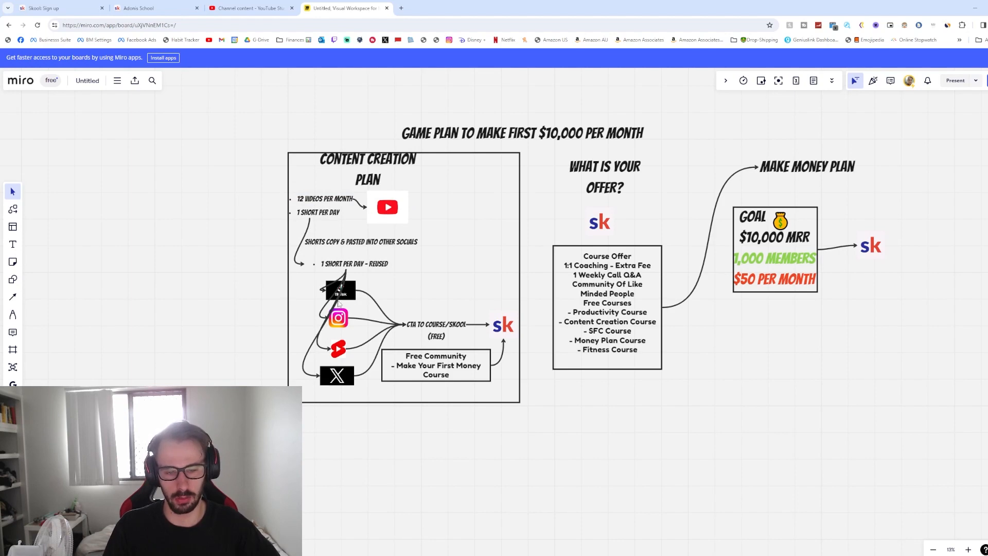
mouse_move(344, 362)
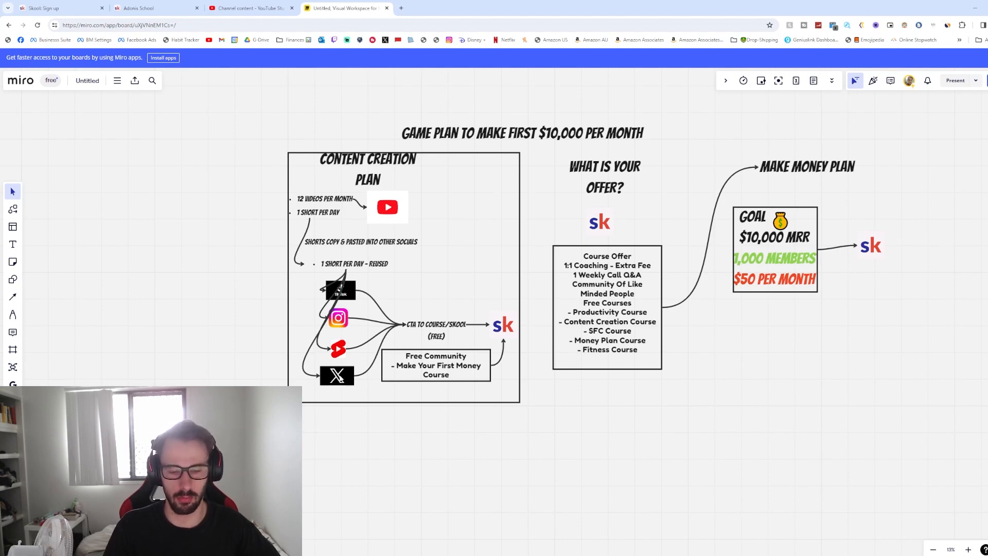
mouse_move(444, 343)
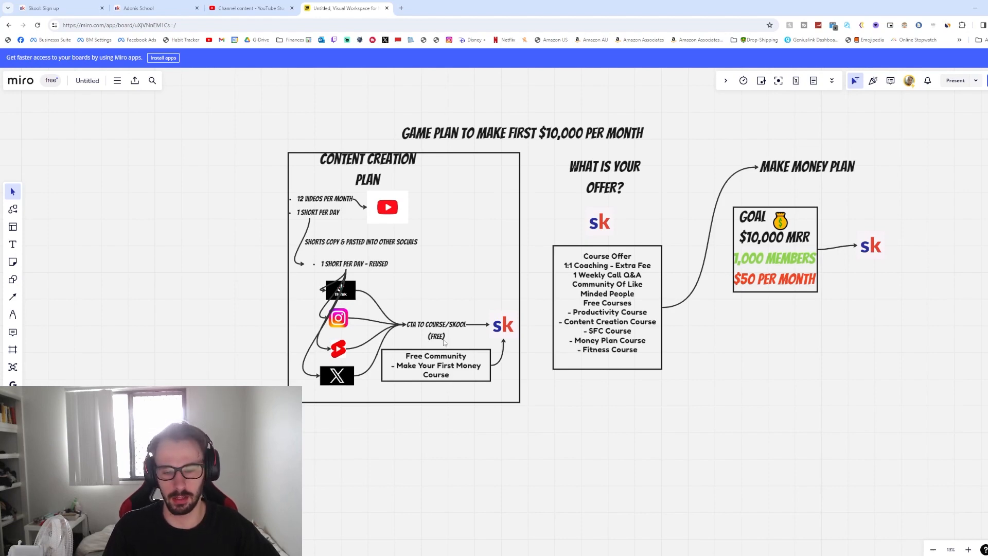
mouse_move(430, 326)
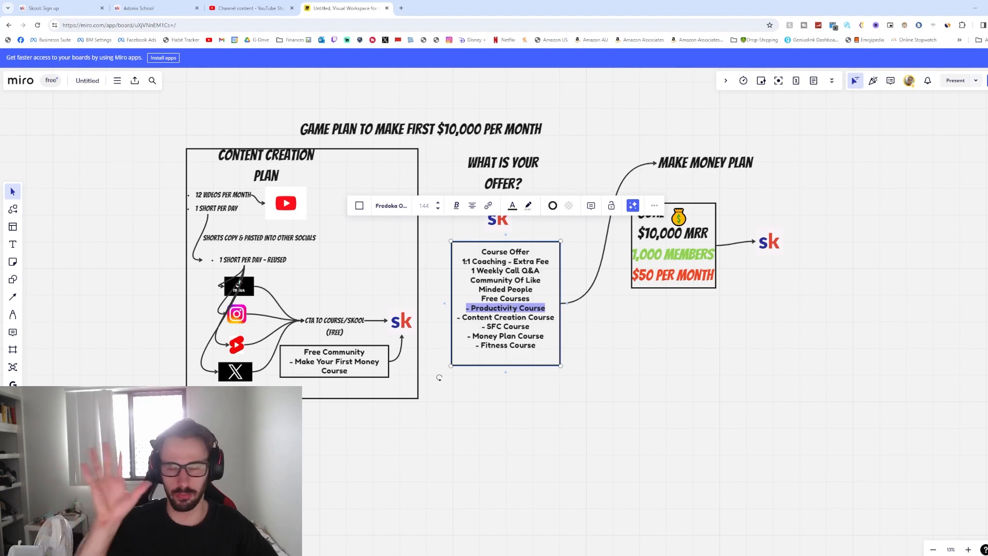
- Walk through the Game Plan board's $10,000 MRR offer text and Skool logo link
left_click(618, 346)
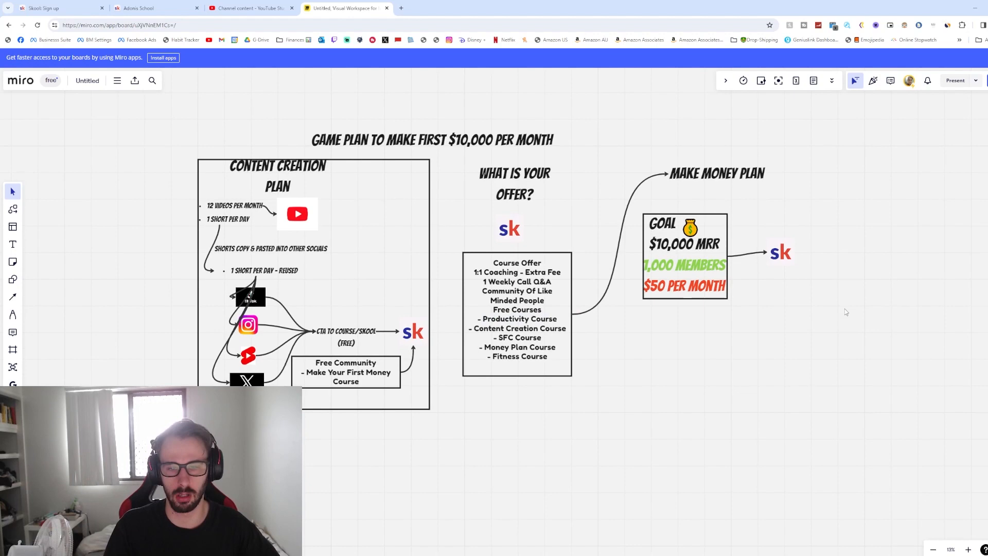
mouse_move(828, 261)
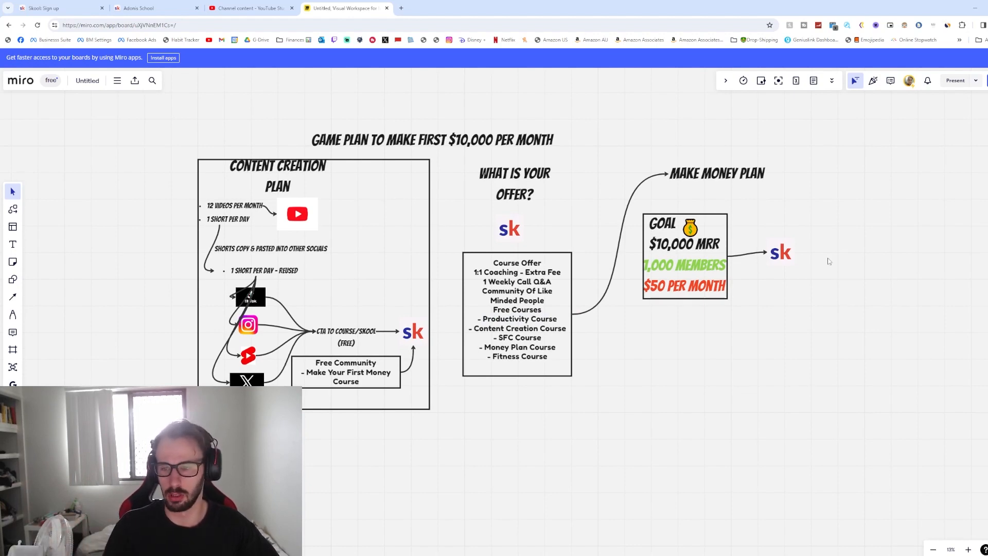
mouse_move(833, 180)
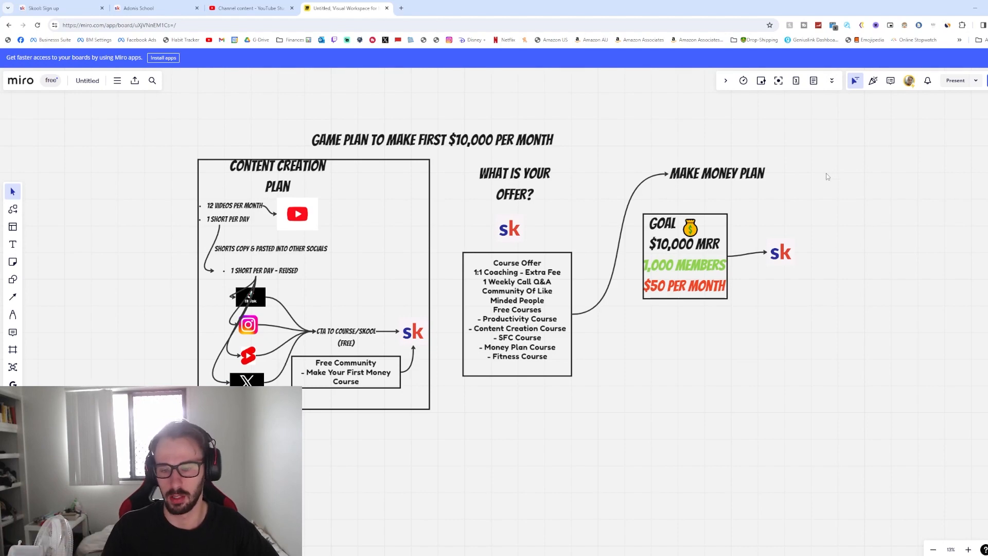
double_click(544, 319)
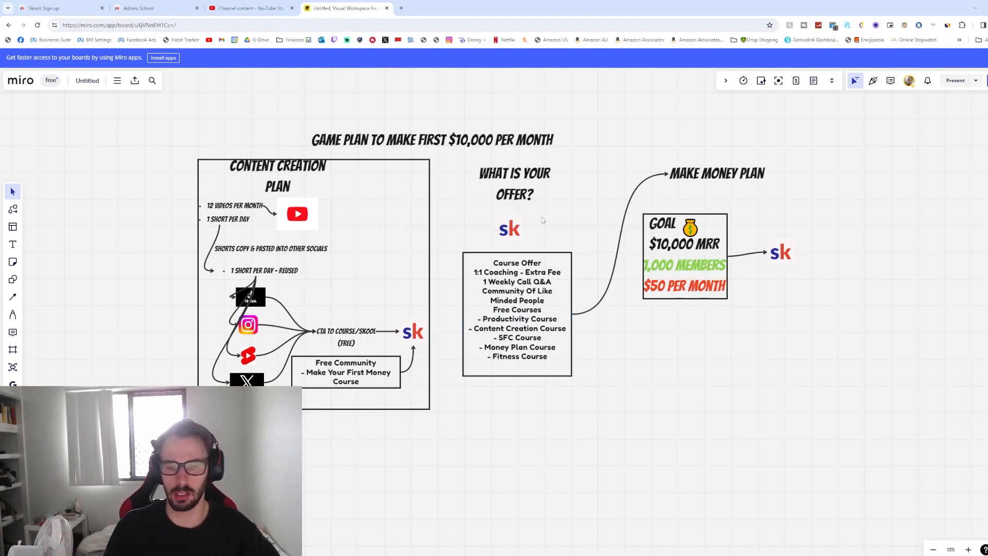
mouse_move(536, 226)
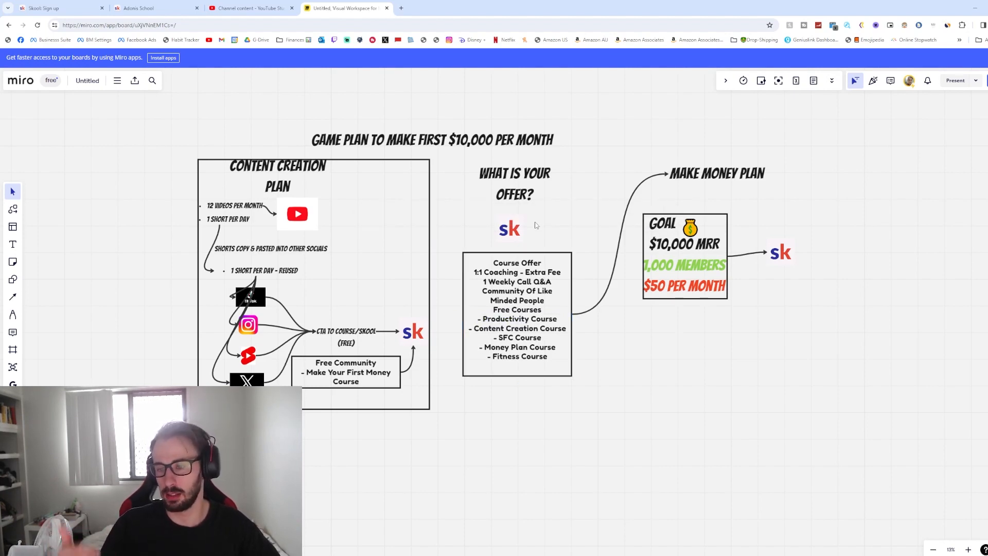
mouse_move(740, 332)
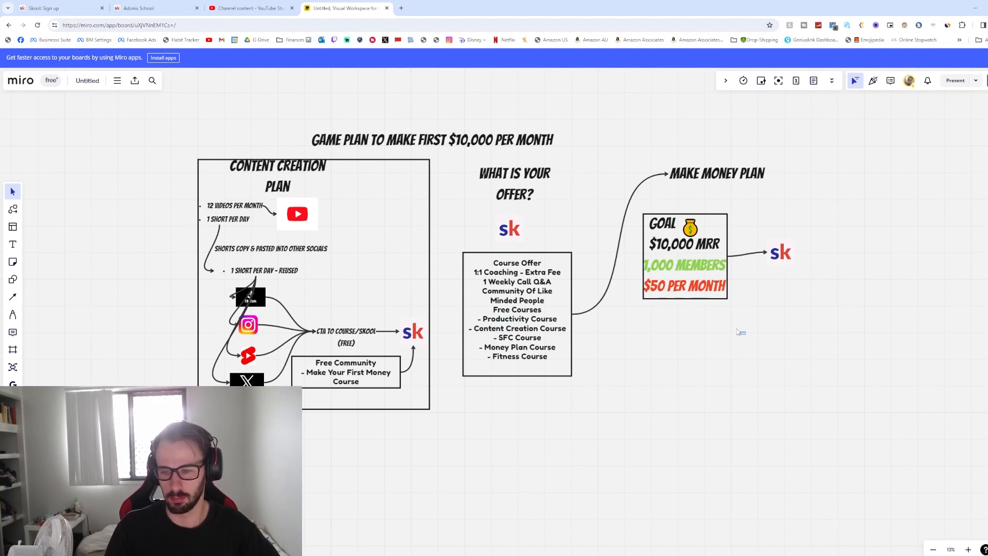
mouse_move(710, 334)
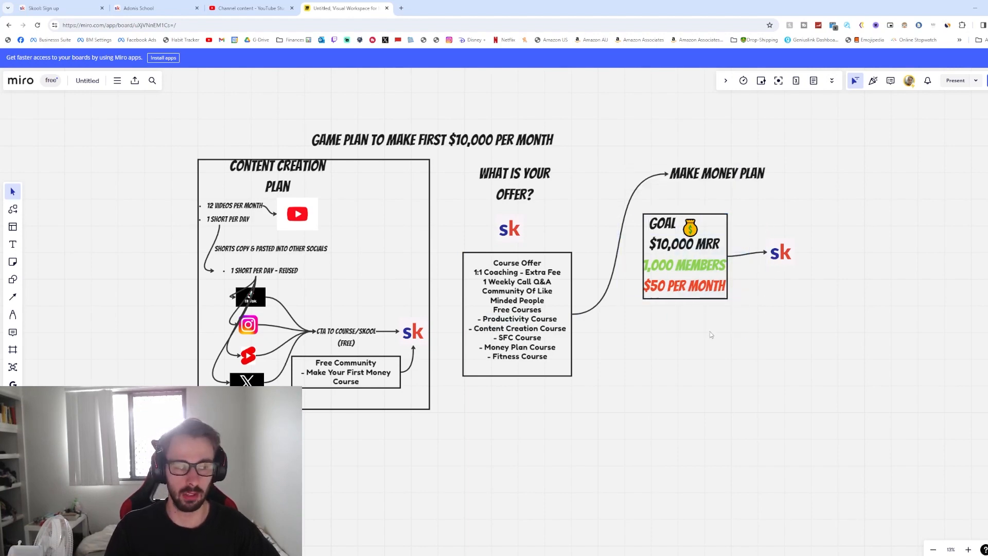
left_click(780, 252)
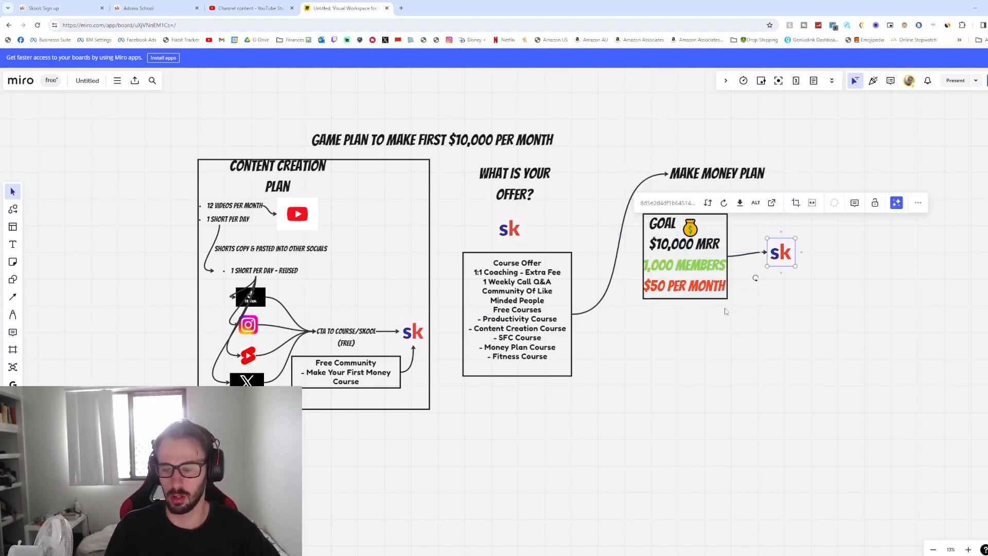
left_click(698, 366)
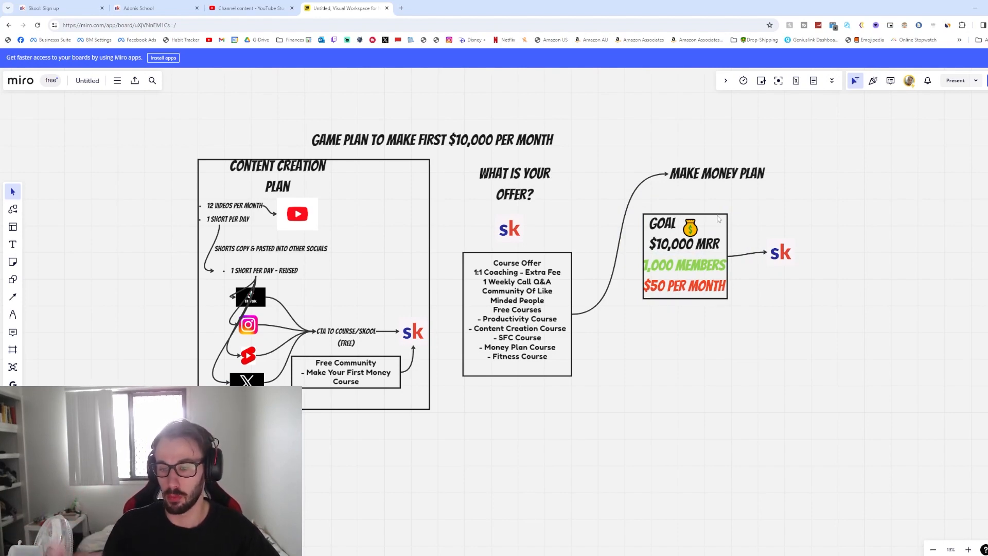
left_click(683, 265)
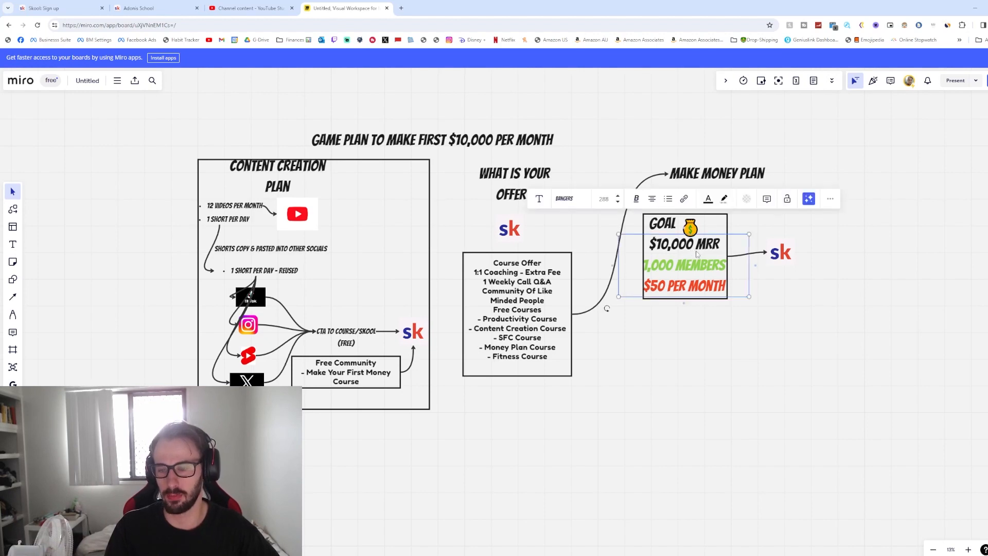
mouse_move(766, 340)
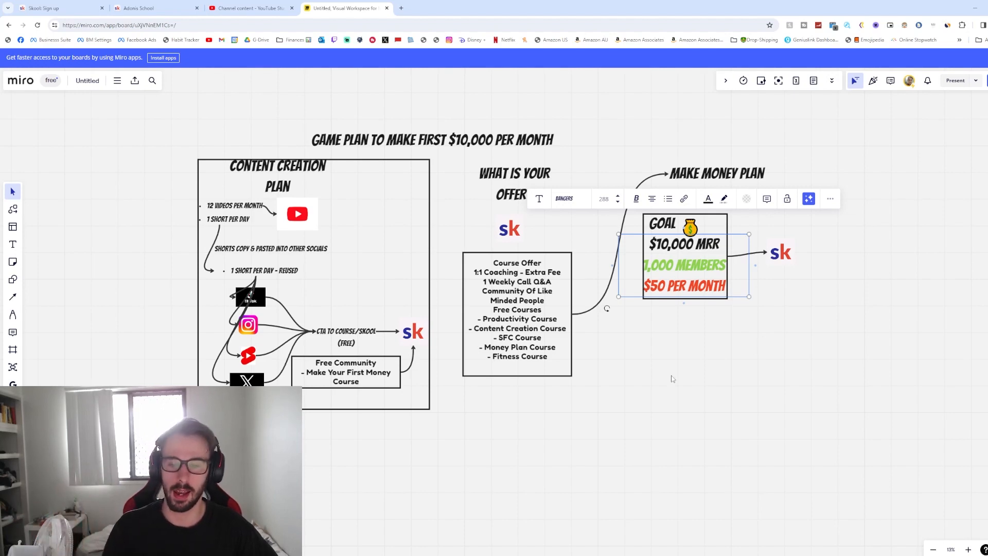
left_click(709, 396)
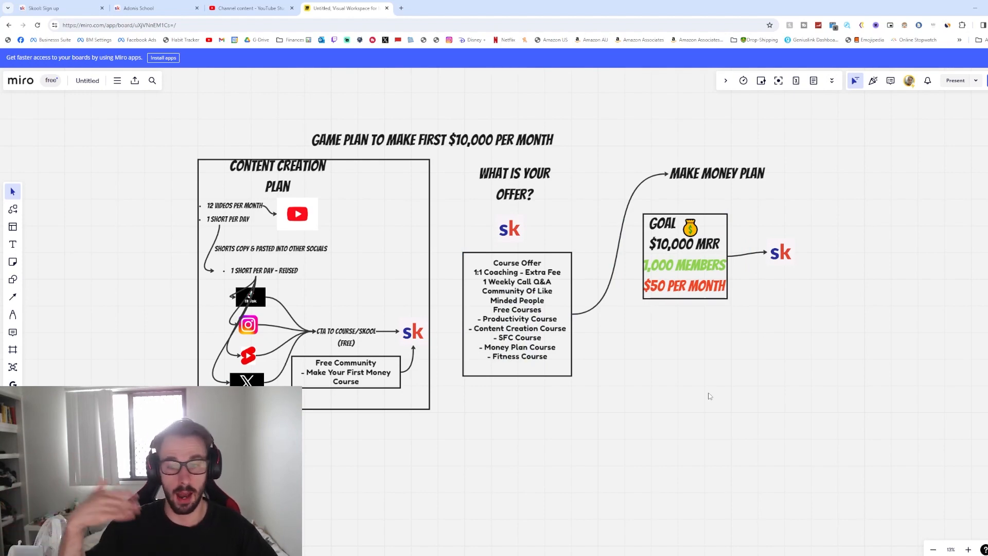
mouse_move(655, 396)
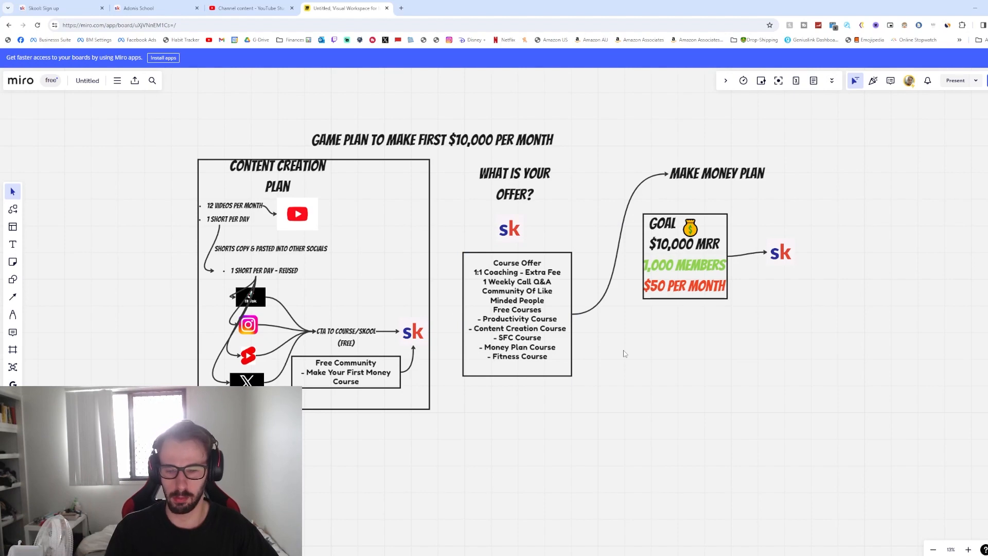
double_click(516, 309)
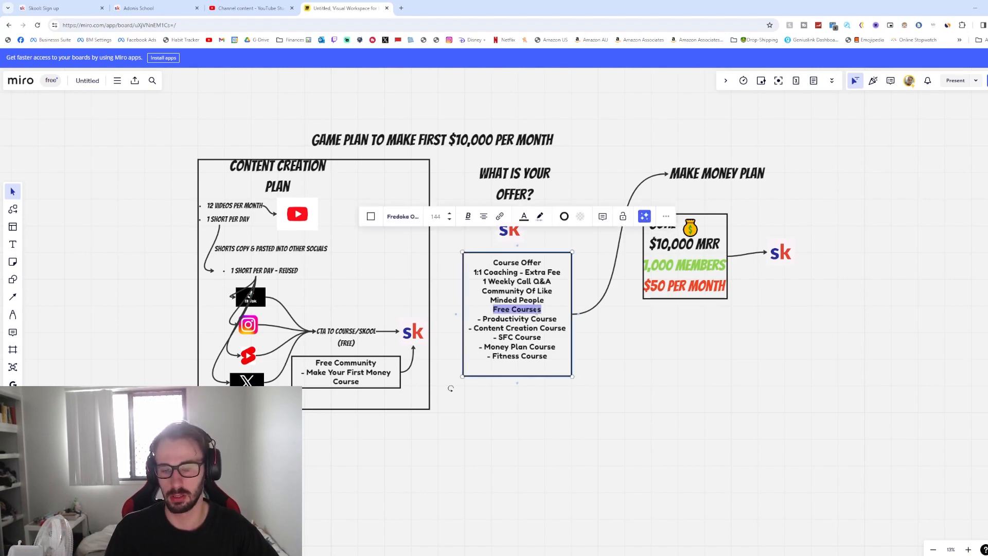
mouse_move(640, 349)
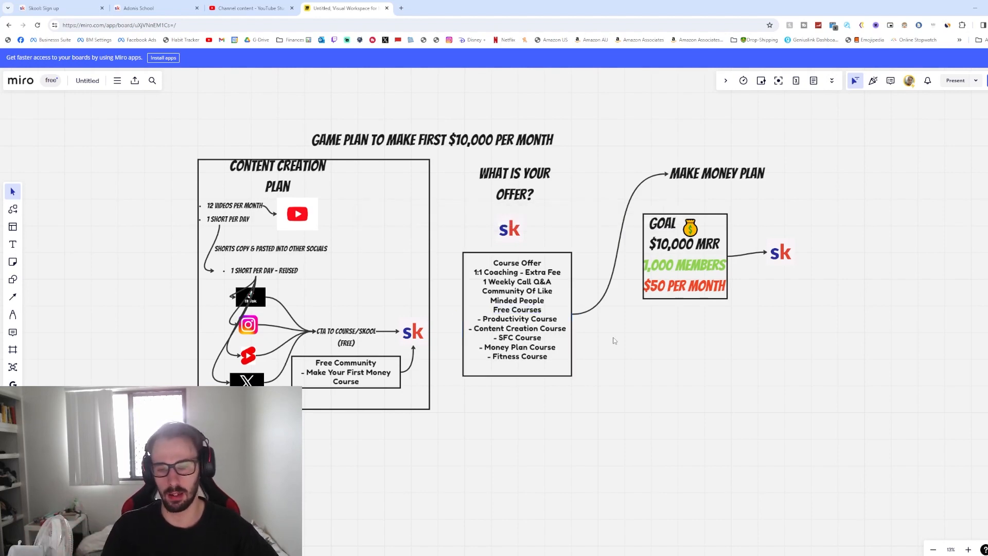
double_click(517, 337)
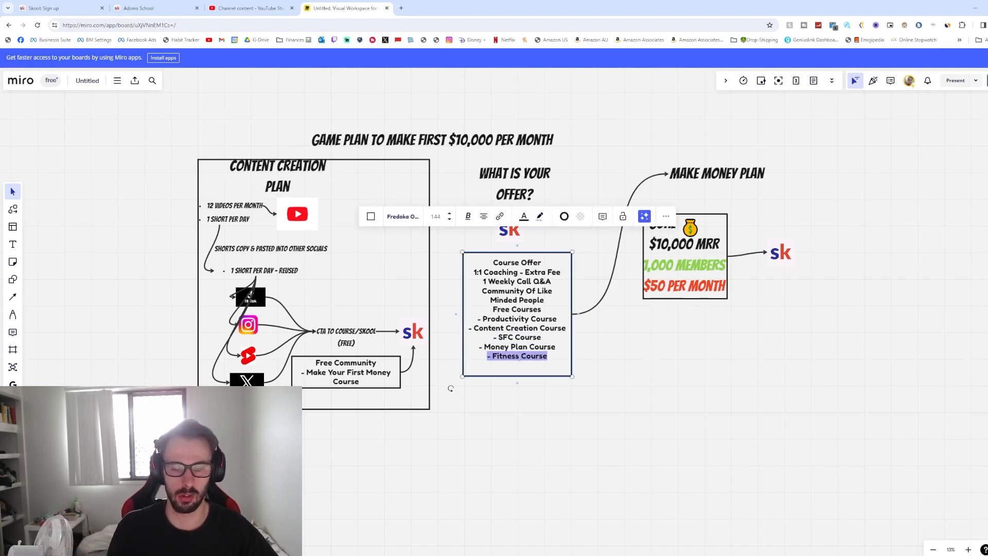
left_click(685, 390)
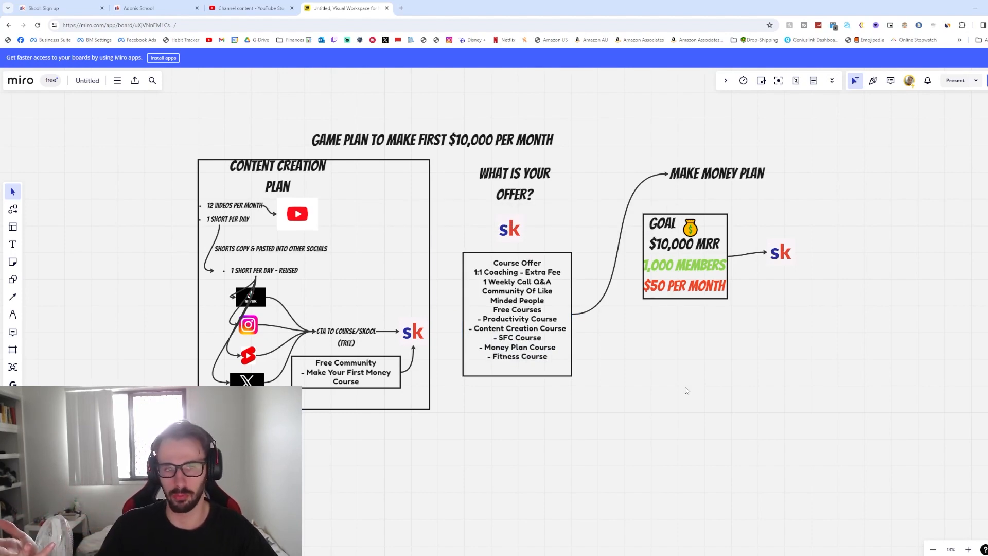
mouse_move(731, 361)
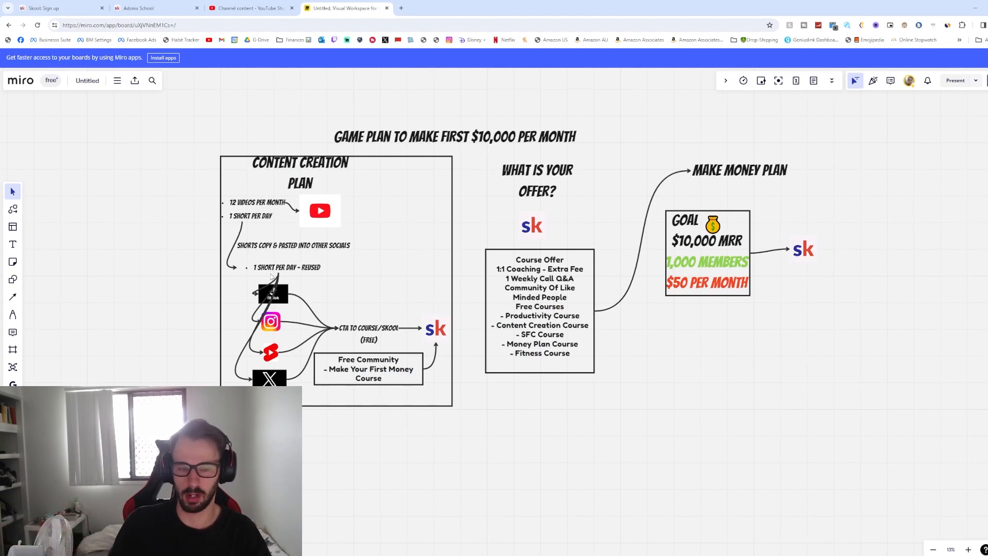
mouse_move(758, 321)
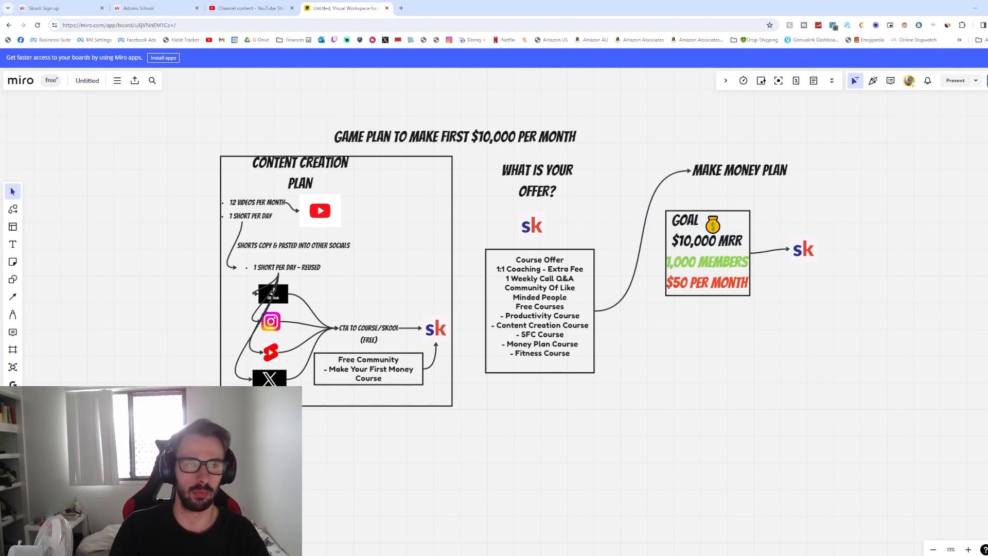
- Multiply 1,600 members by the $129 monthly price in Calculator to reach 206,400
left_click(151, 8)
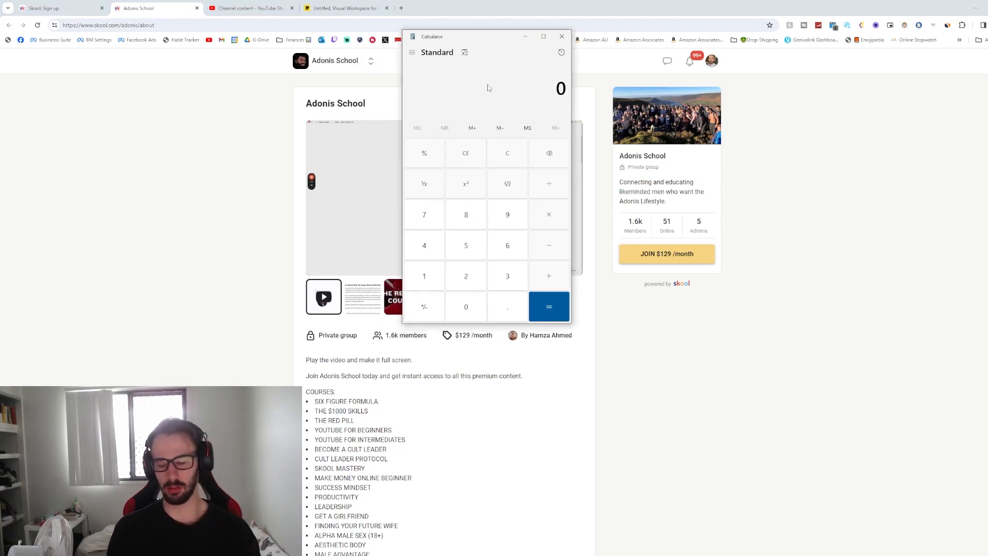
left_click(424, 276)
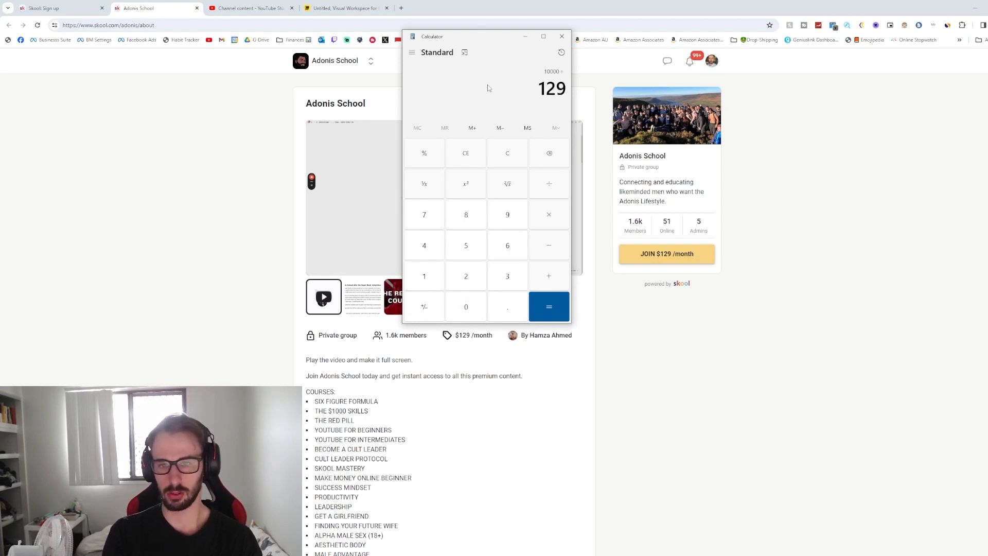
left_click(548, 306)
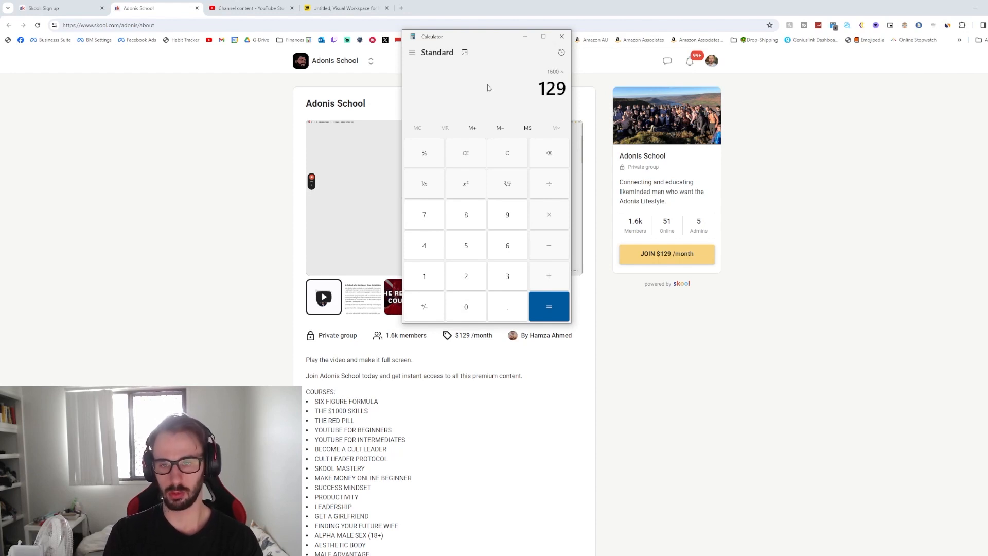
left_click(548, 306)
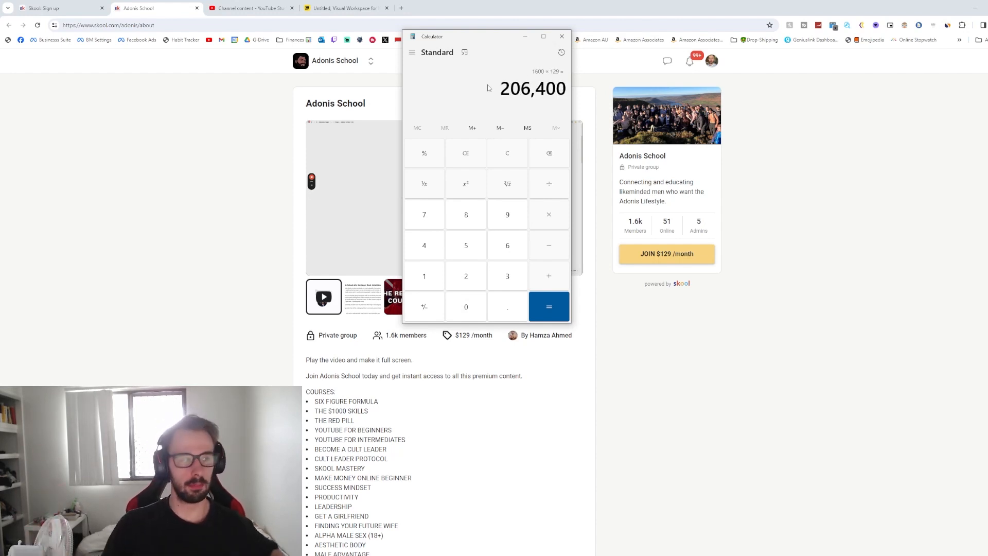
mouse_move(449, 57)
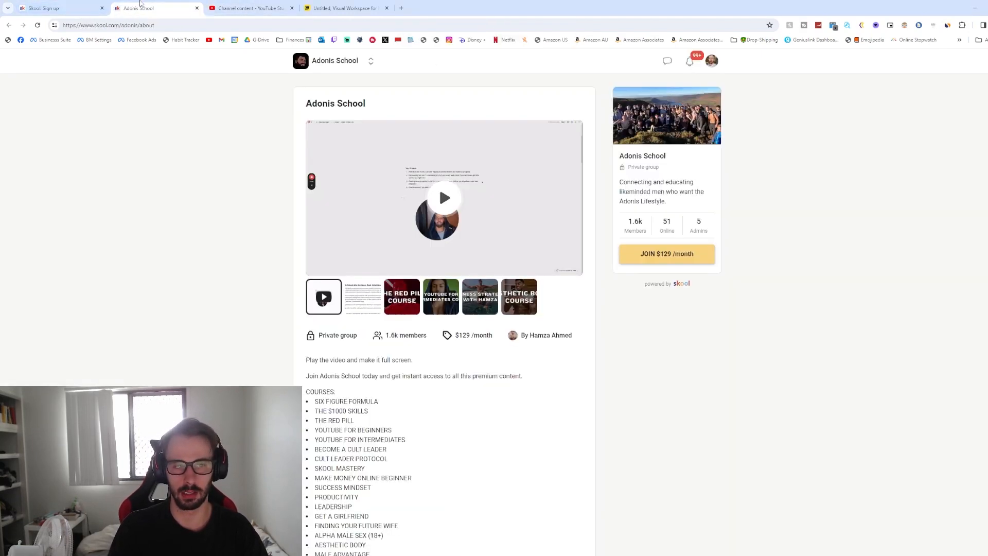
- Return to the Miro game-plan board, then switch to the 1:1 coaching booking page
left_click(344, 8)
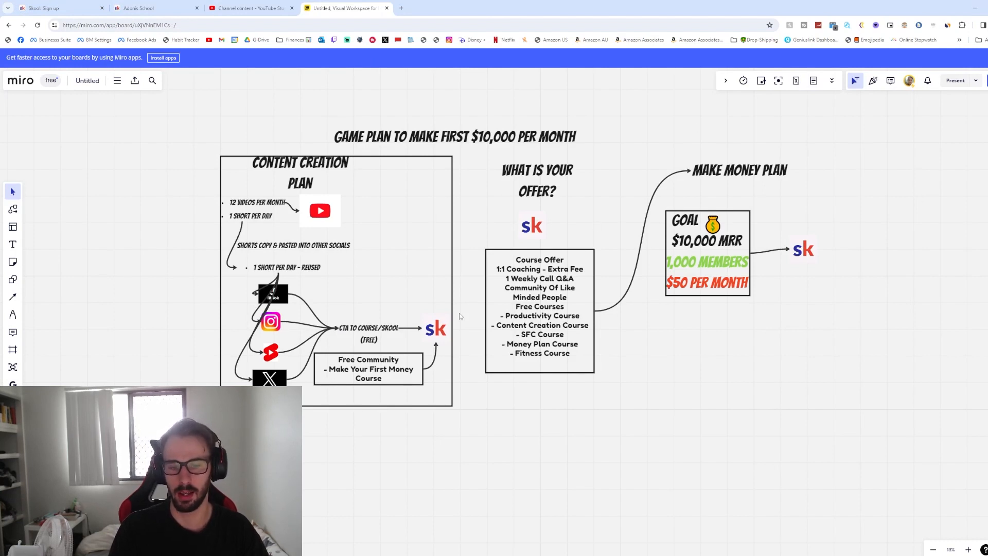
mouse_move(945, 157)
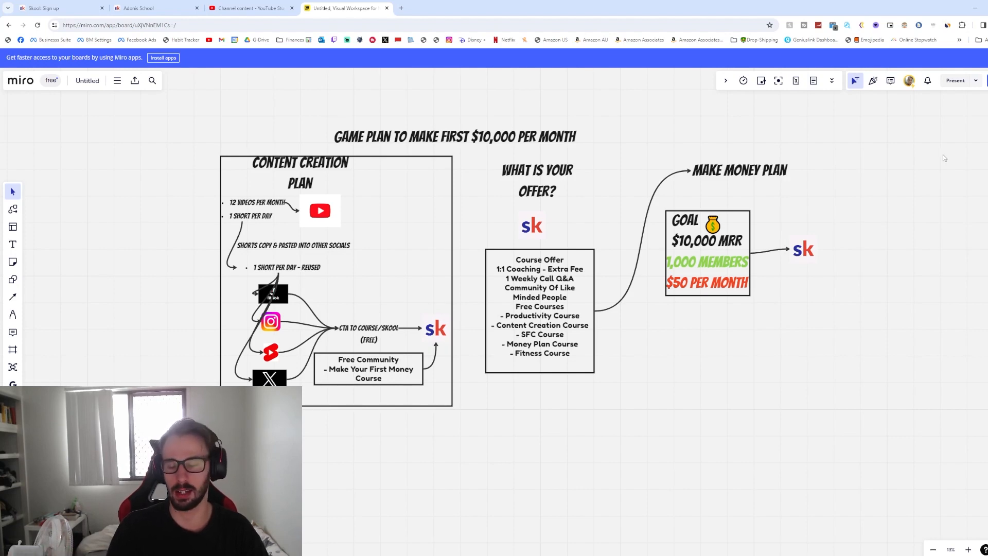
mouse_move(284, 76)
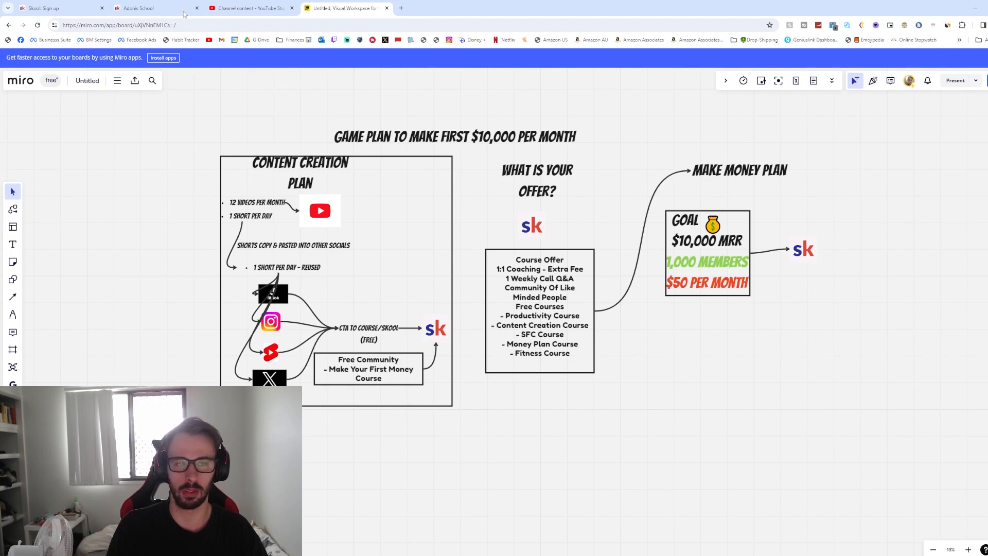
left_click(249, 8)
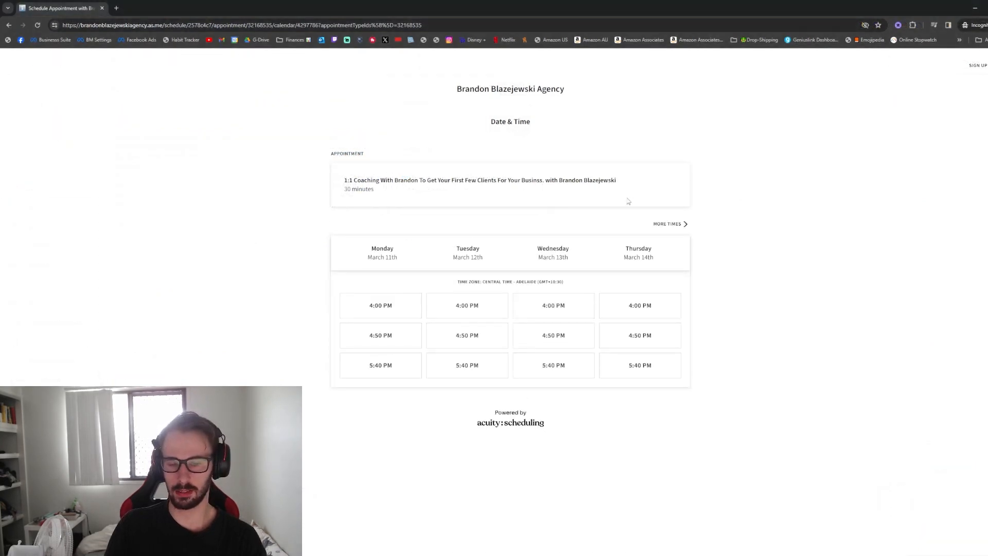
mouse_move(661, 296)
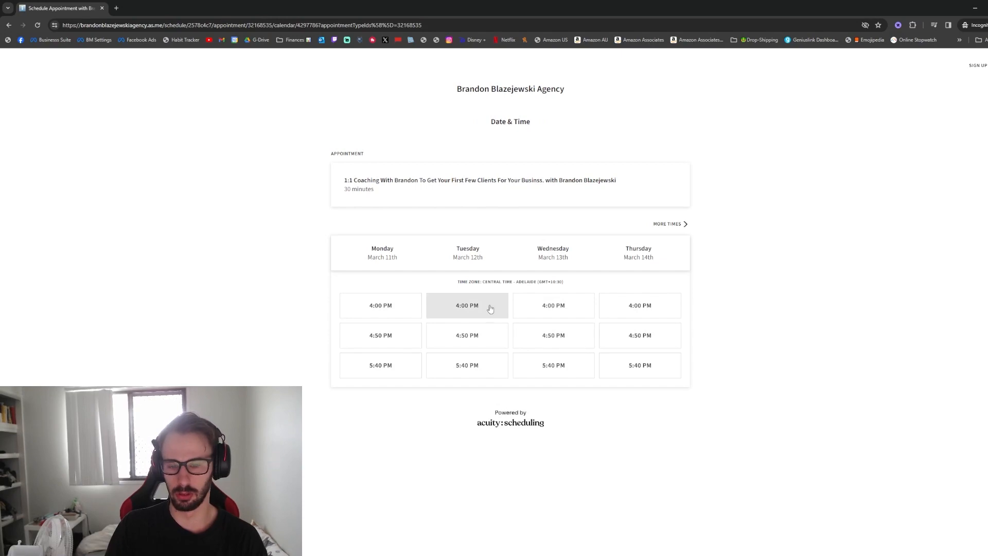
left_click(467, 305)
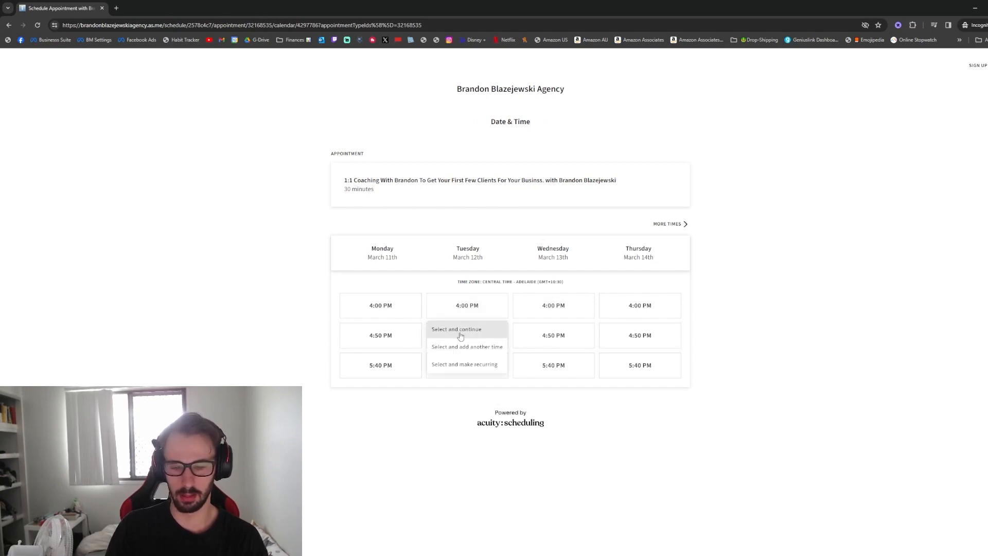
left_click(456, 329)
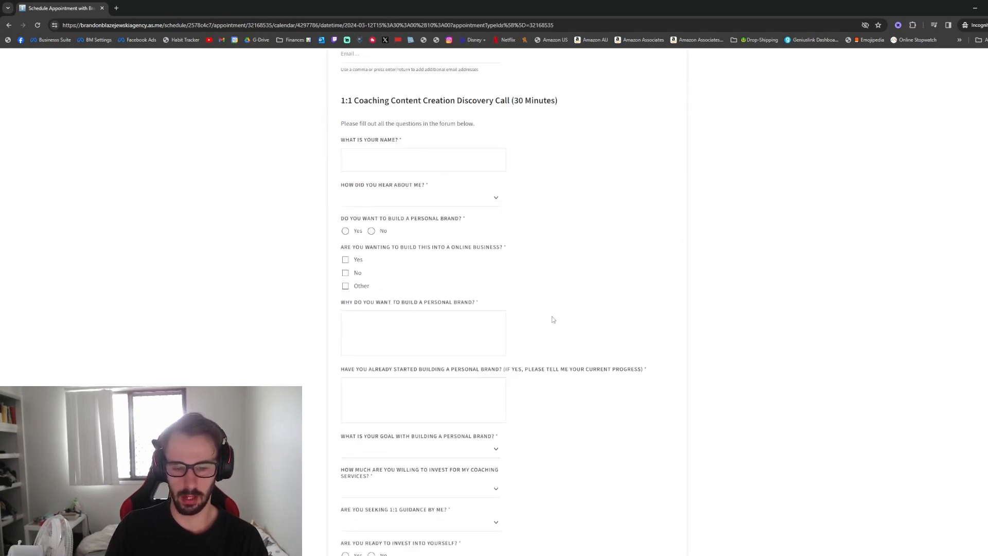
scroll("down", 3)
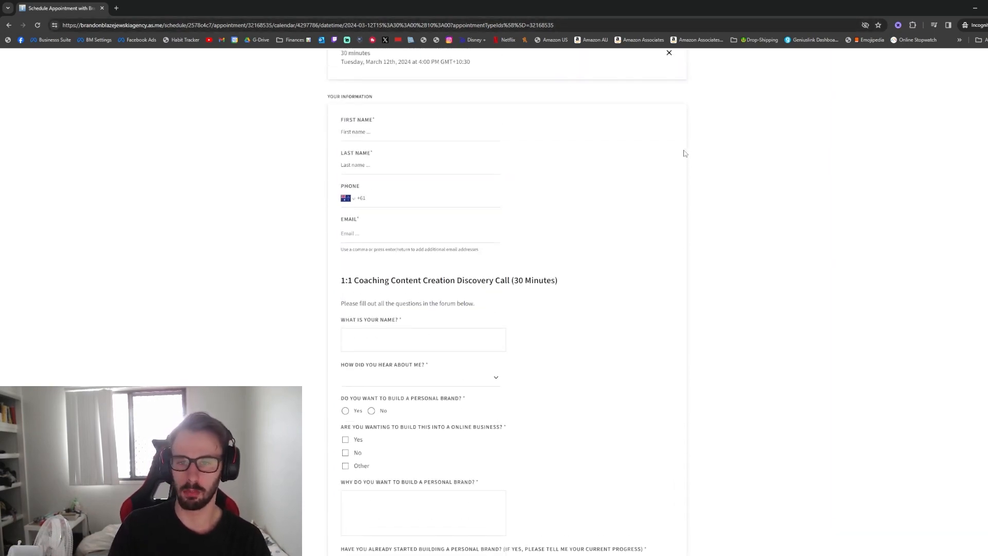
scroll("down", 3)
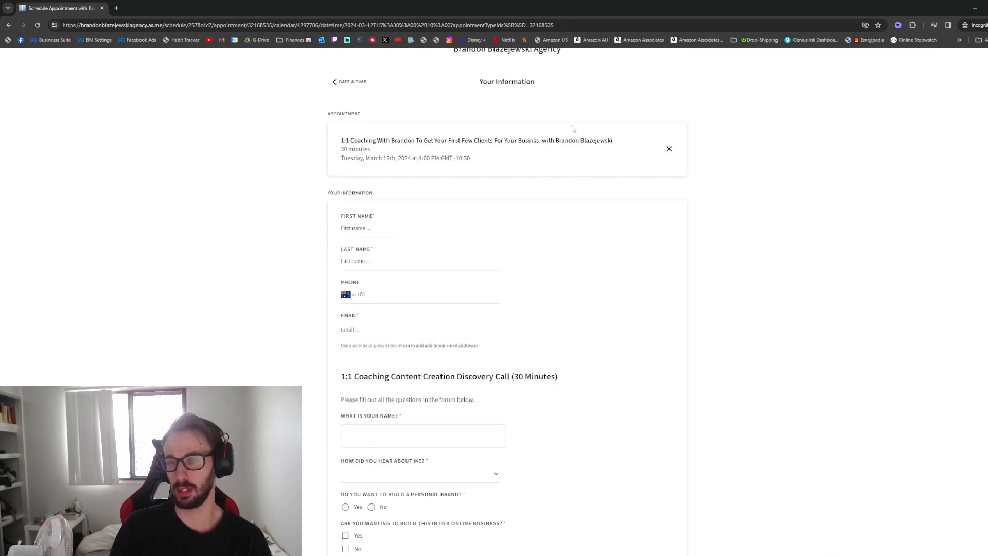
mouse_move(660, 144)
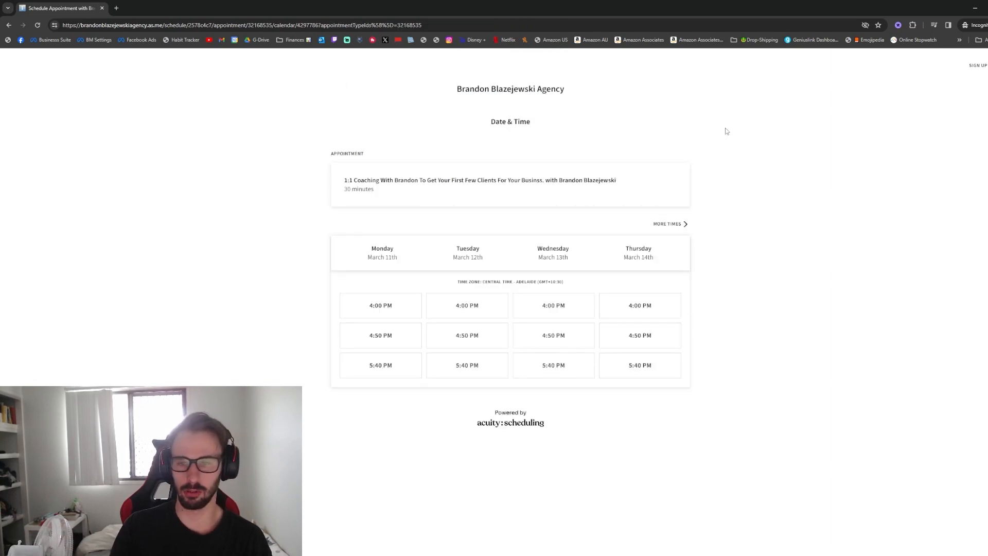
mouse_move(683, 177)
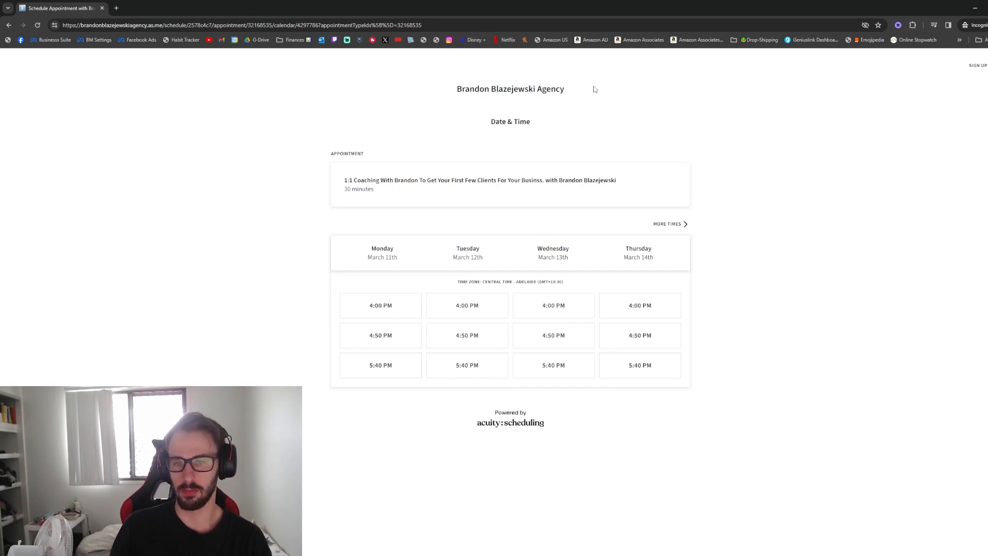
mouse_move(592, 92)
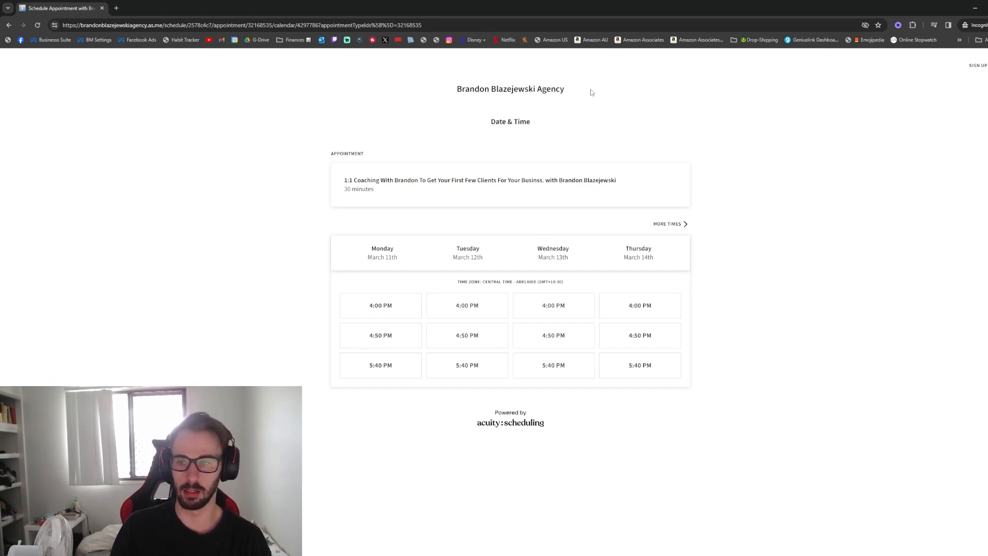